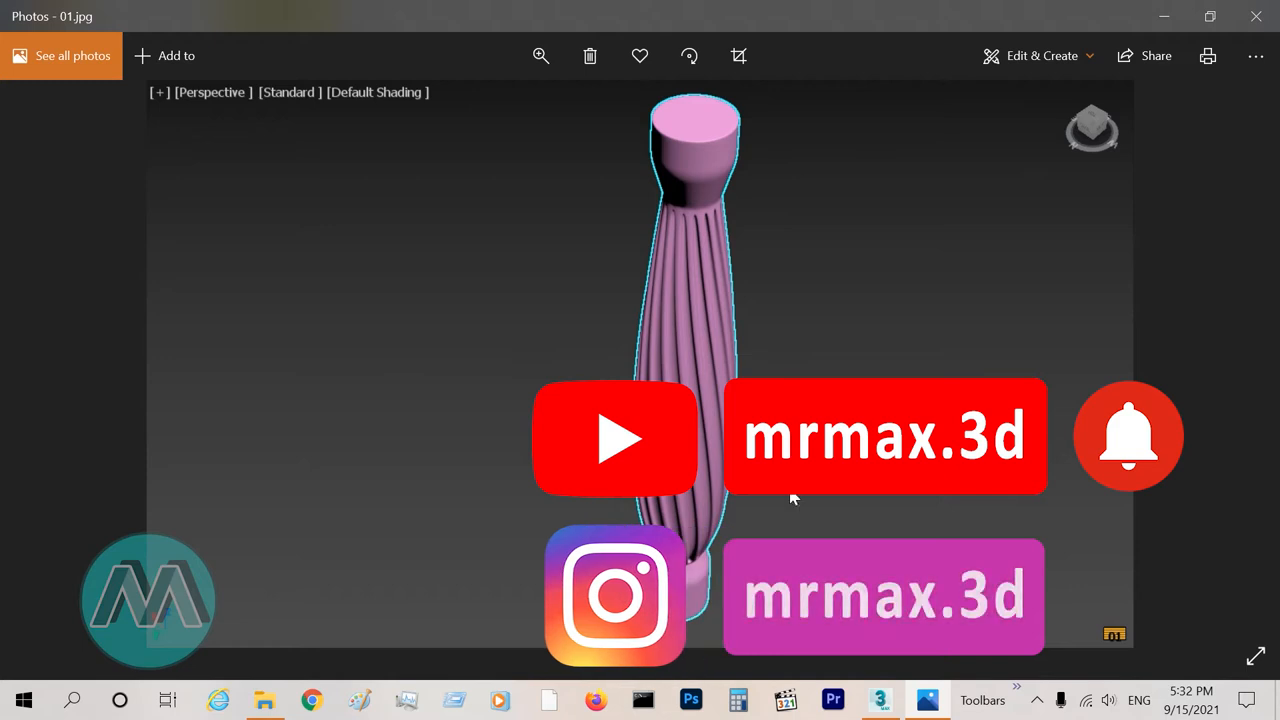
mouse_move(708, 545)
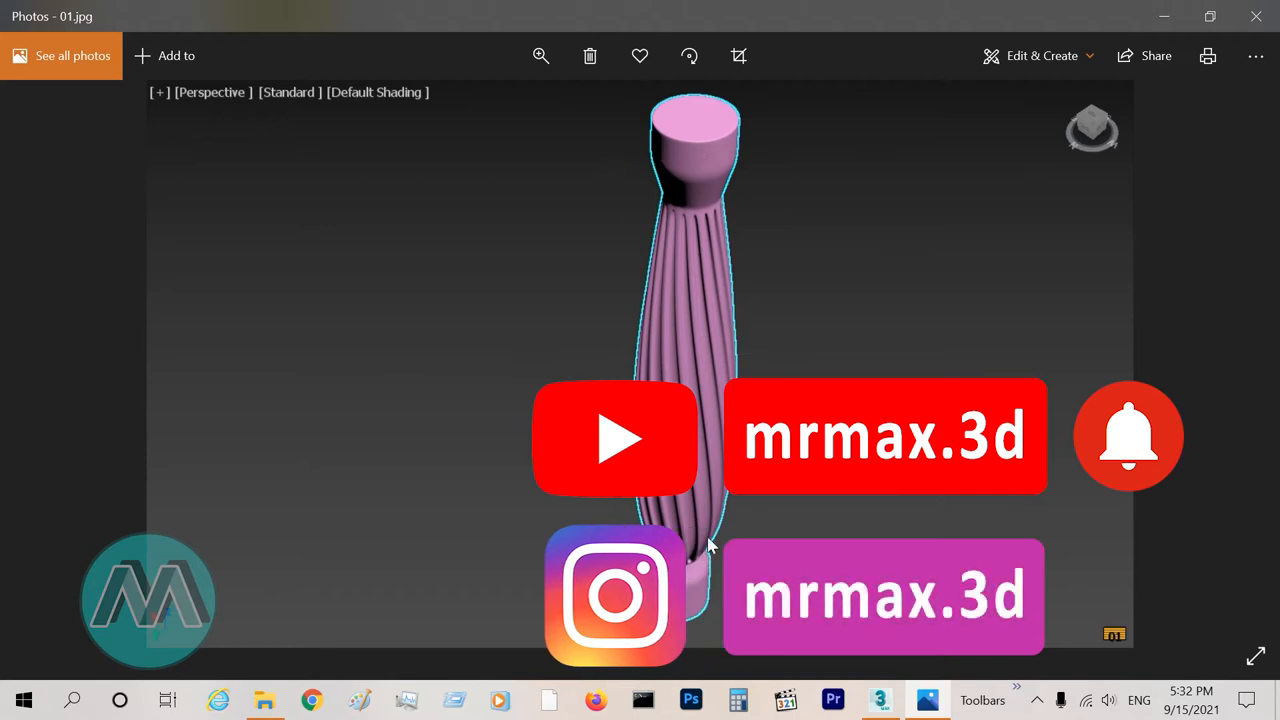
mouse_move(1230, 365)
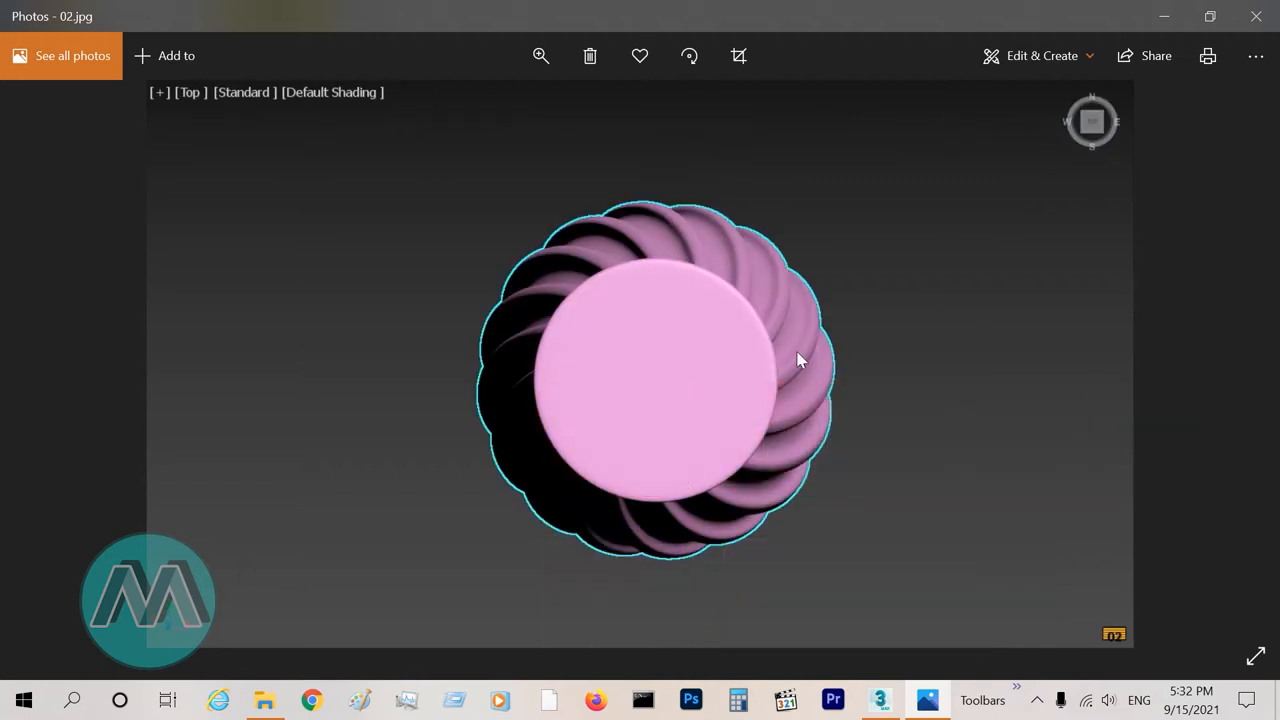
mouse_move(815, 430)
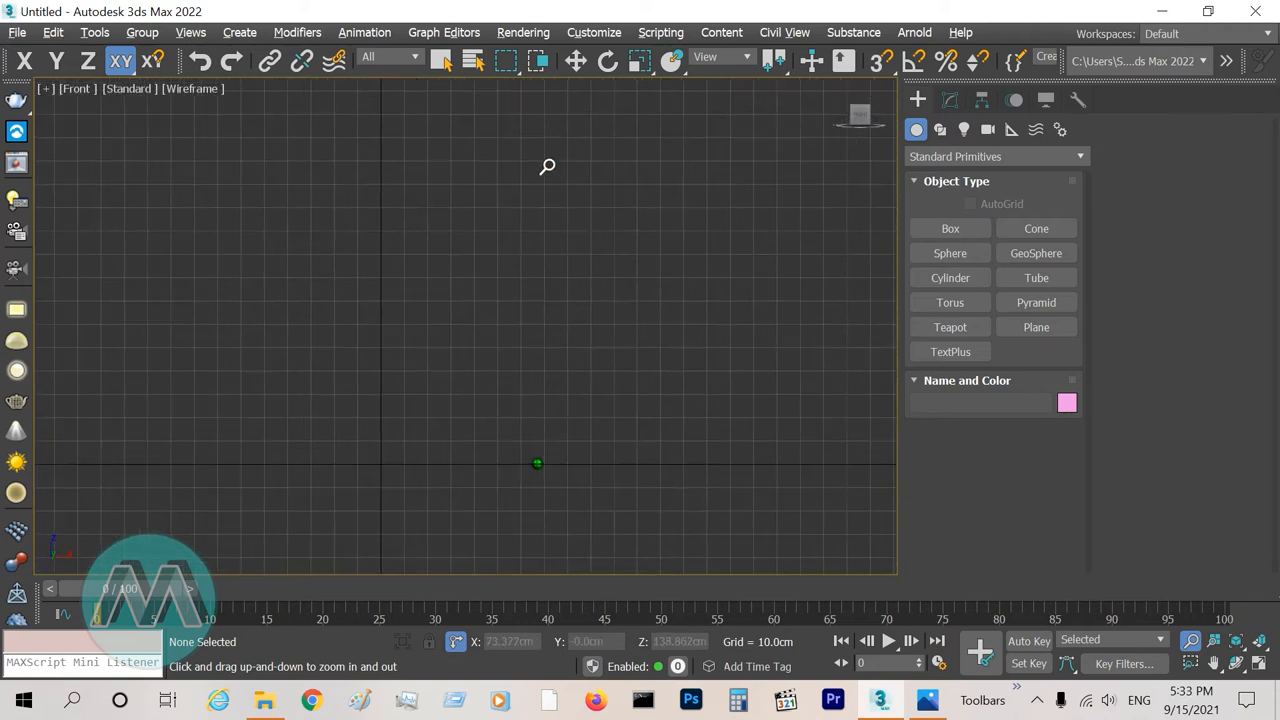
Draw a 100 × 7.5 cm rectangle in the Front view and move it beside the centre axis.
left_click(939, 129)
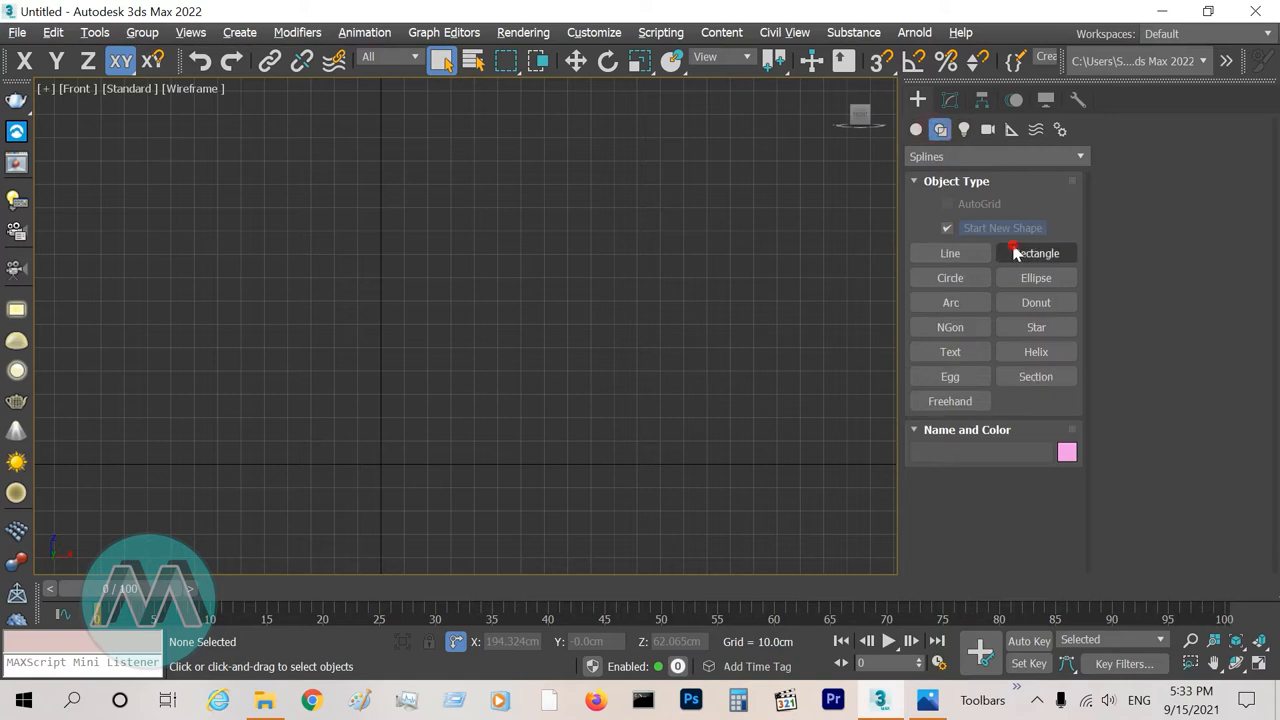
left_click_drag(437, 192, 475, 448)
type("7.5")
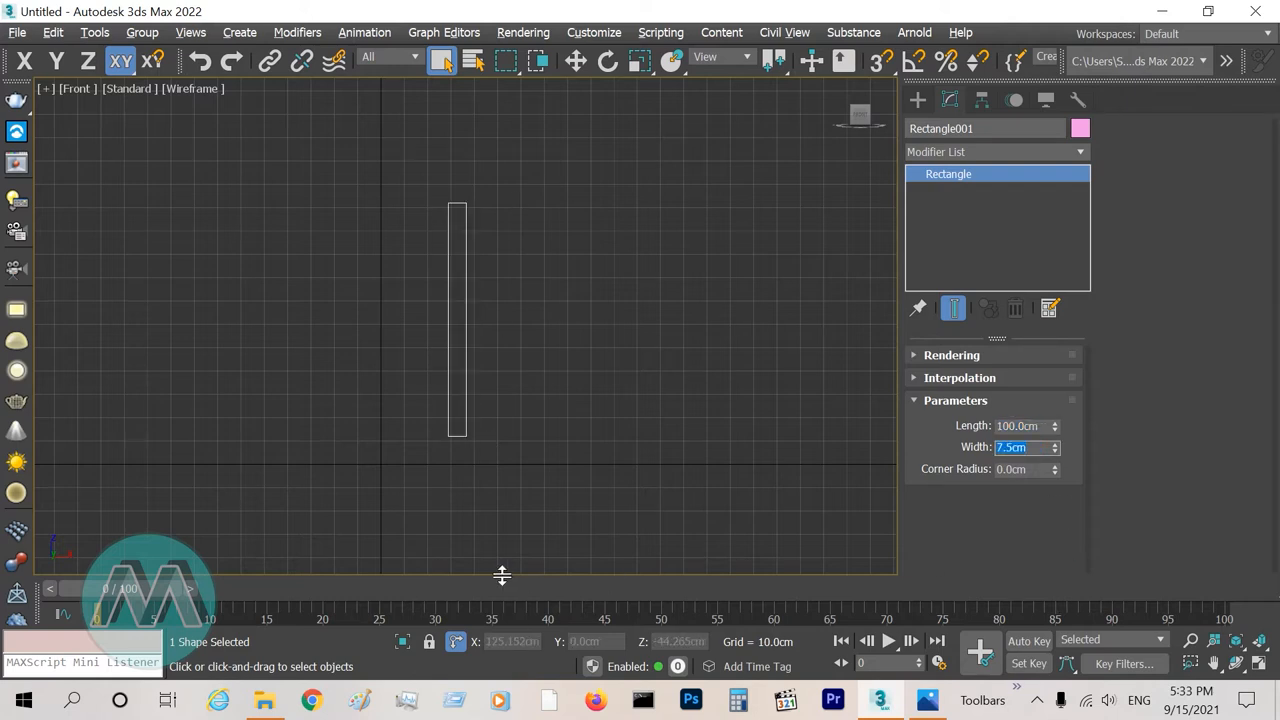
left_click(575, 61)
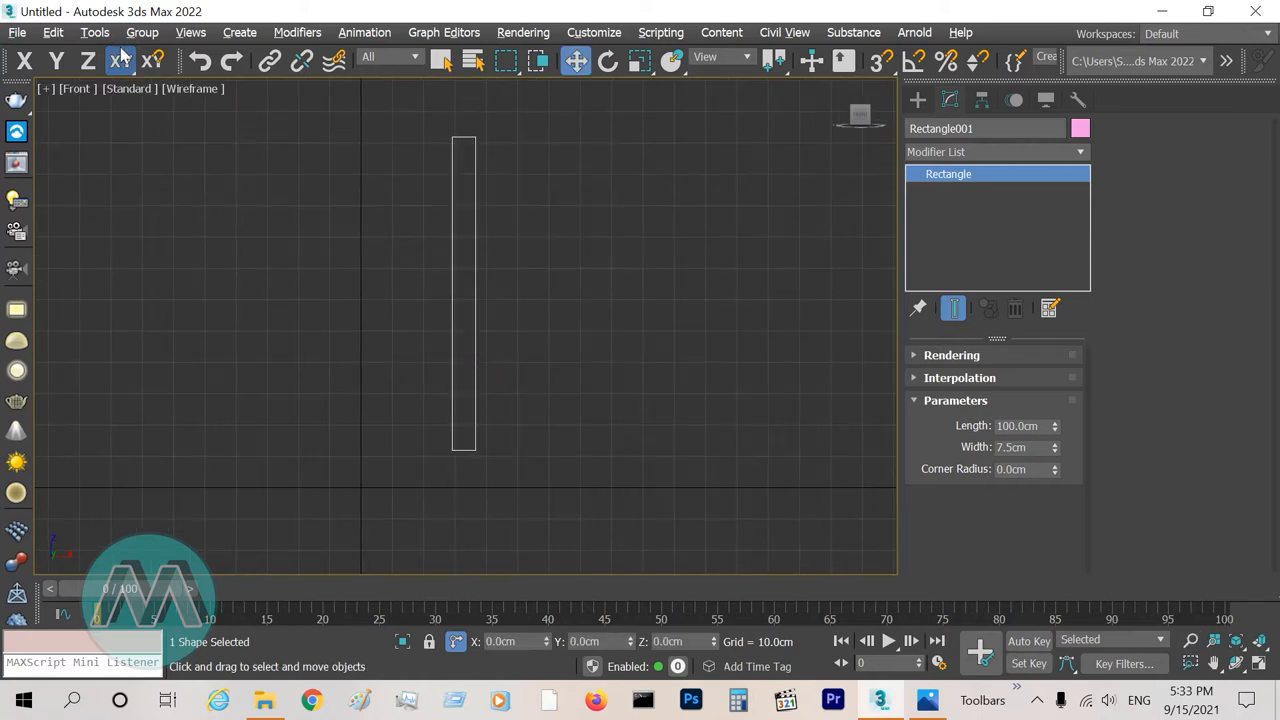
left_click(191, 32)
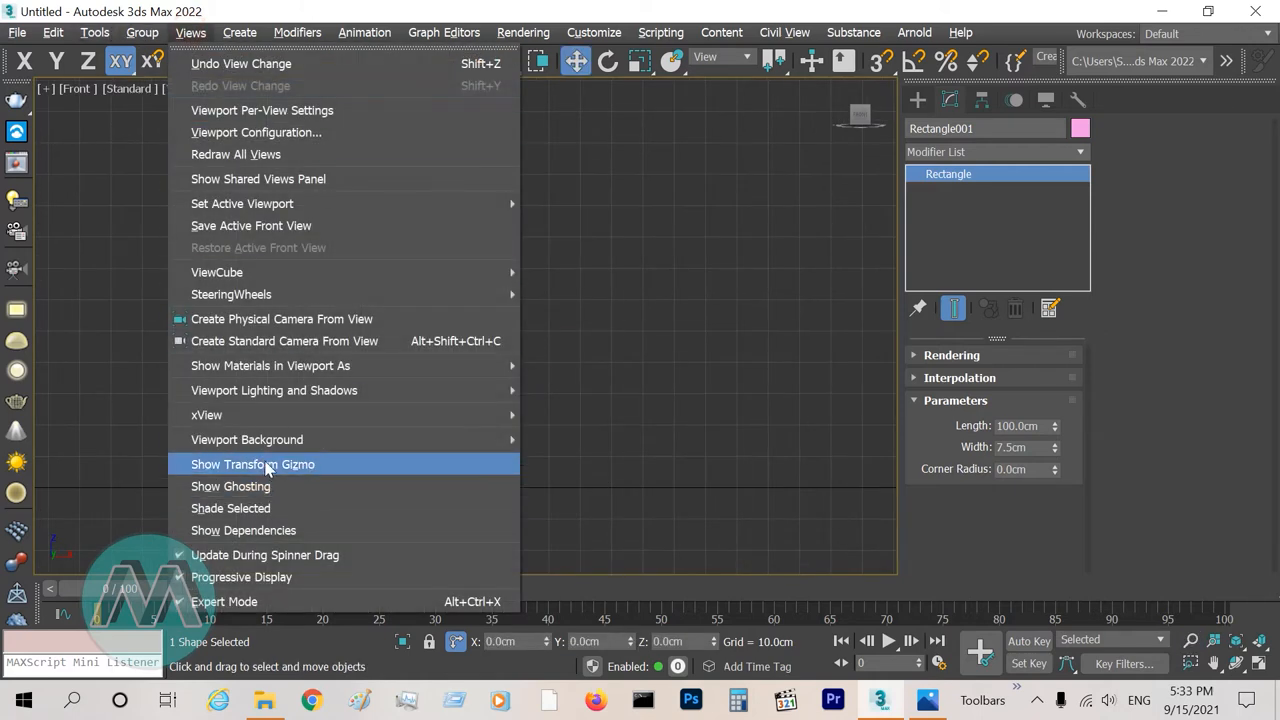
left_click(253, 464)
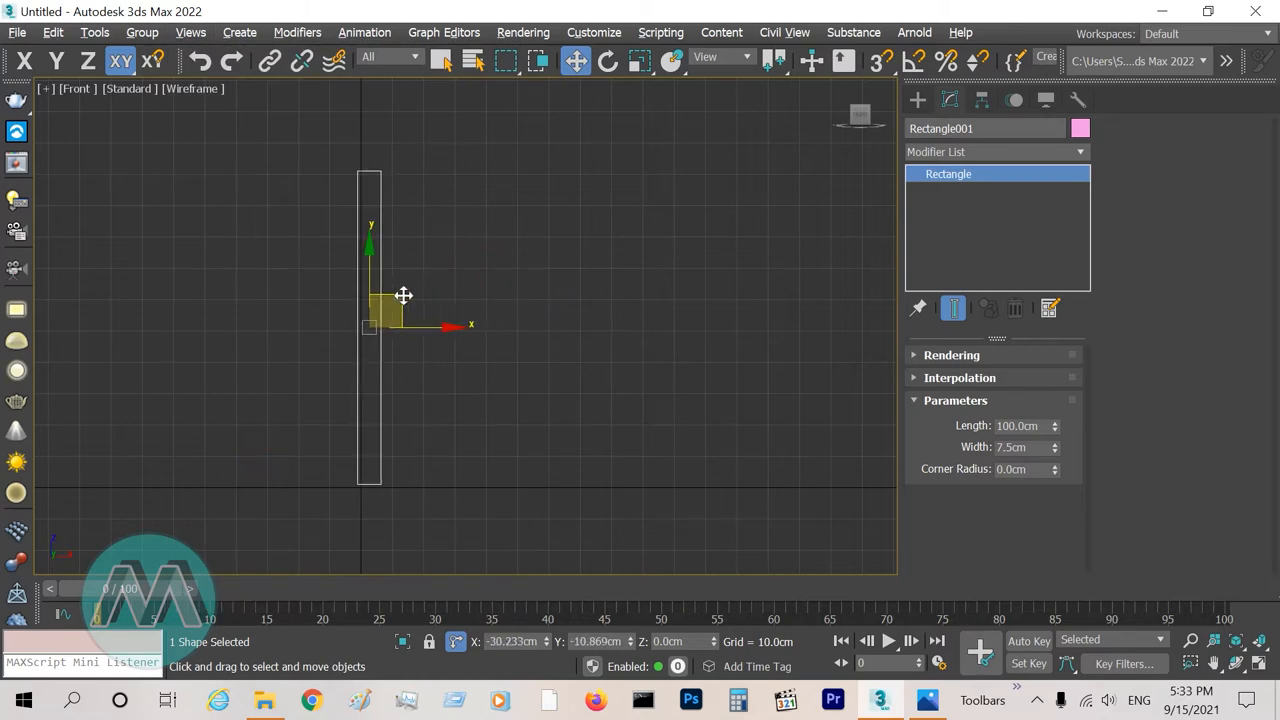
left_click_drag(385, 310, 400, 310)
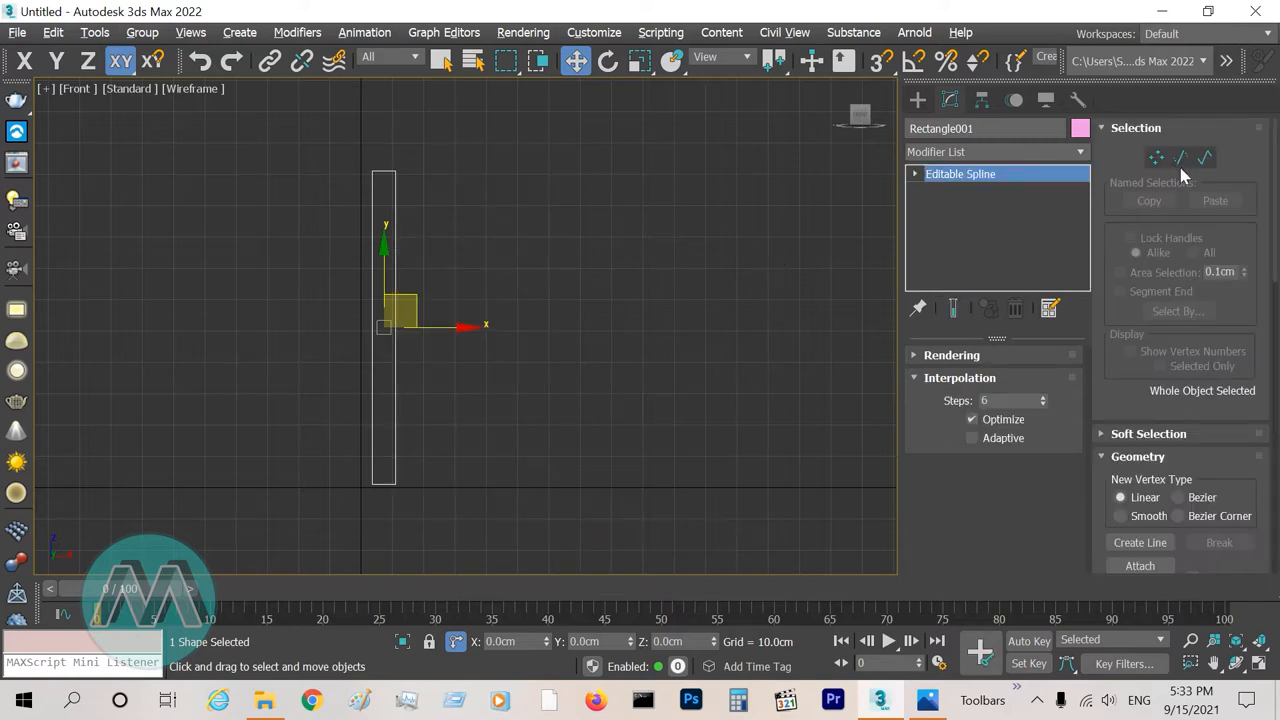
Delete the left long segment and divide the right side with 5 extra vertices.
left_click(1180, 157)
type("5")
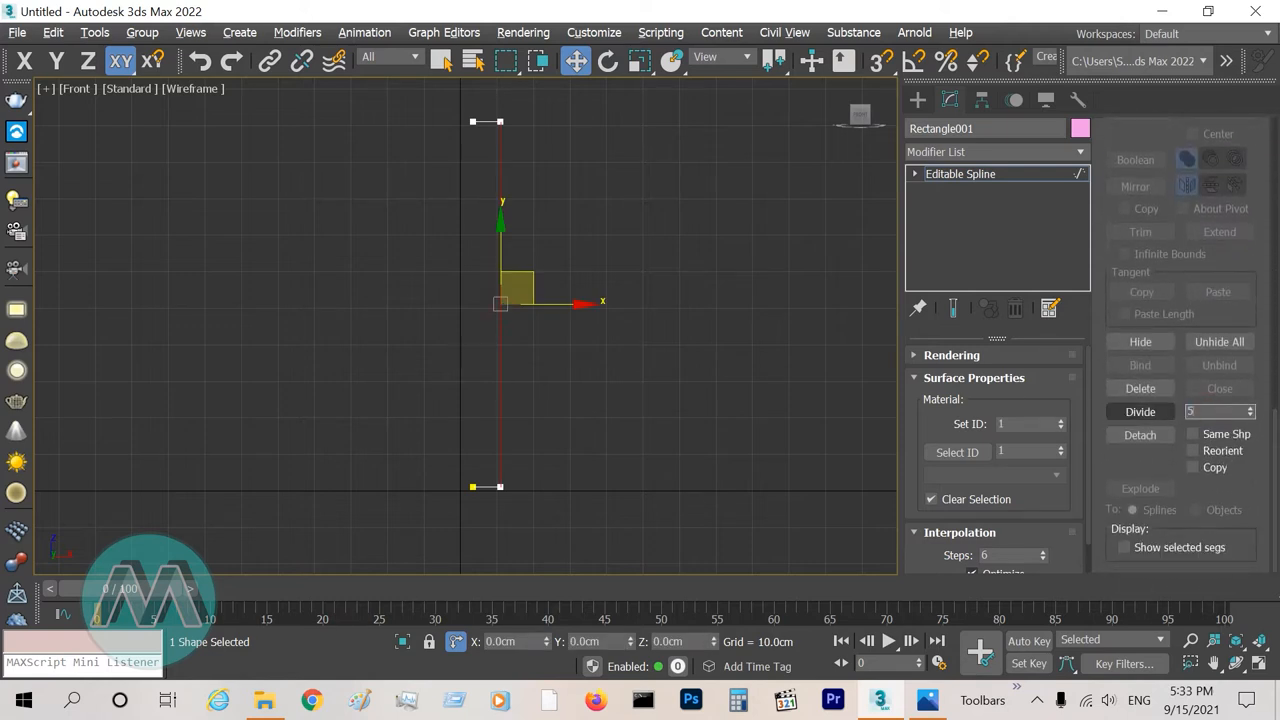
left_click(1140, 411)
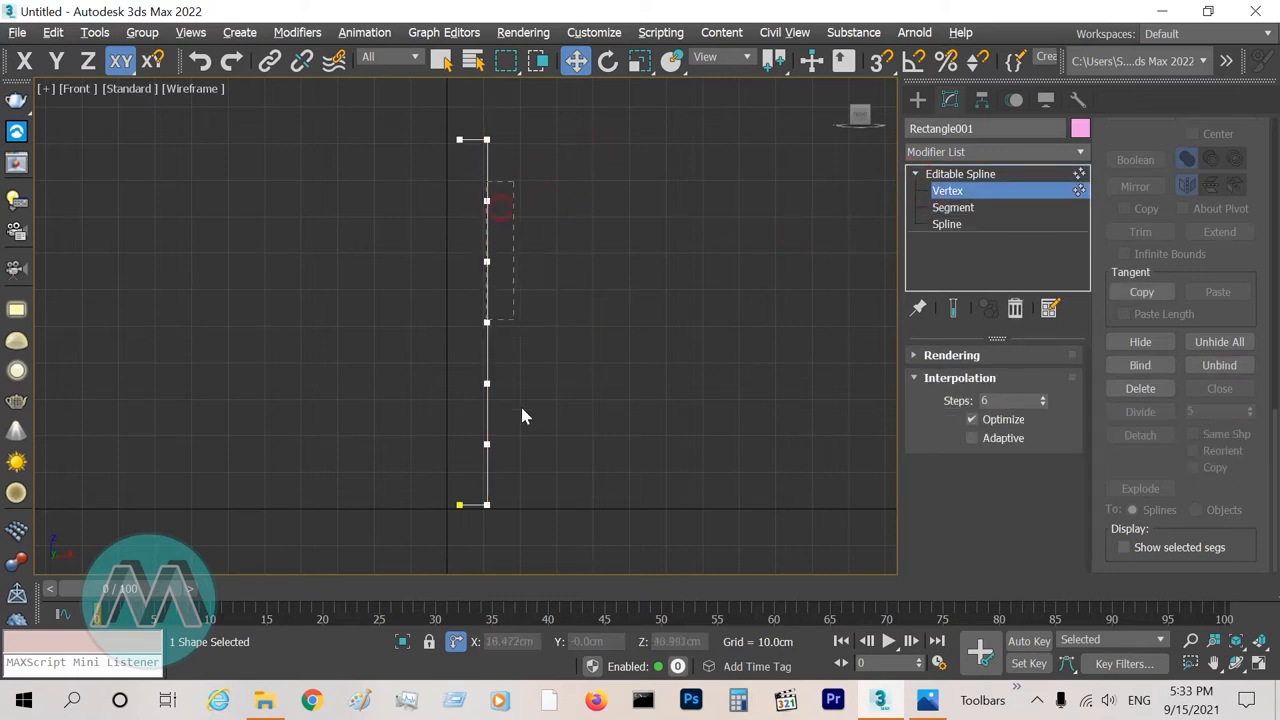
Set the profile vertices to Corner and drag them into two necks and a middle bulge.
right_click(520, 415)
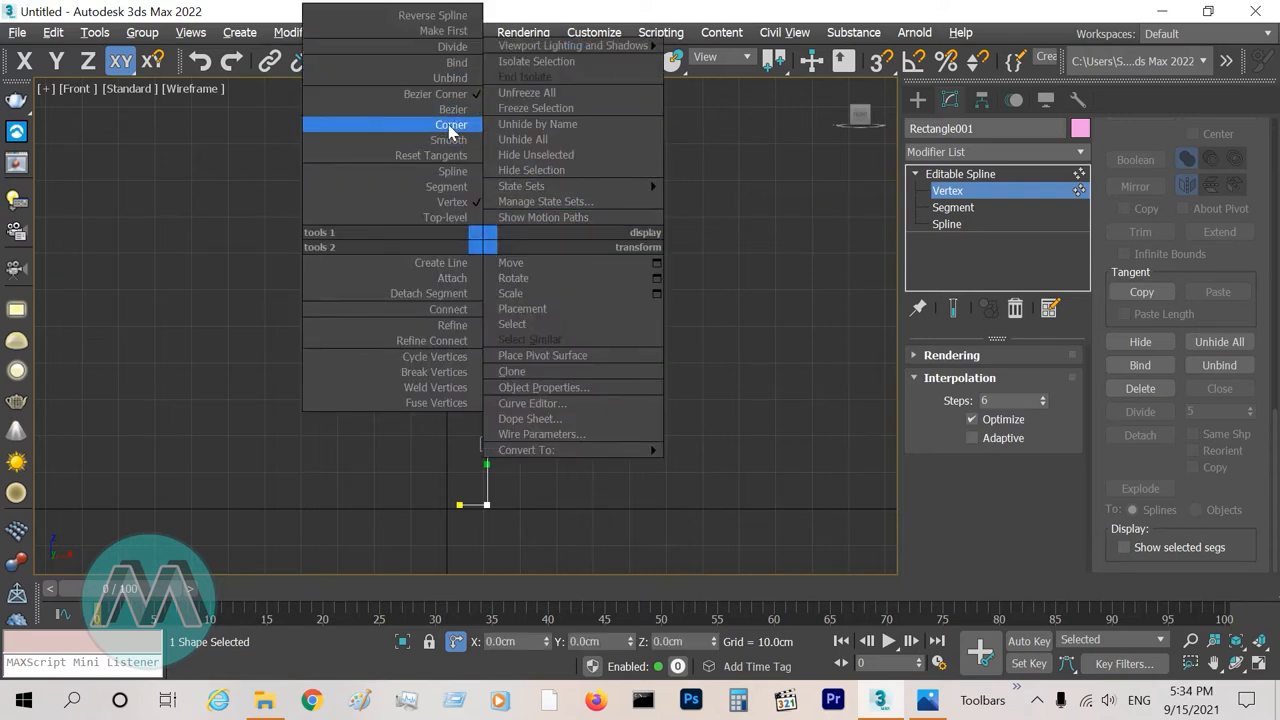
left_click(451, 124)
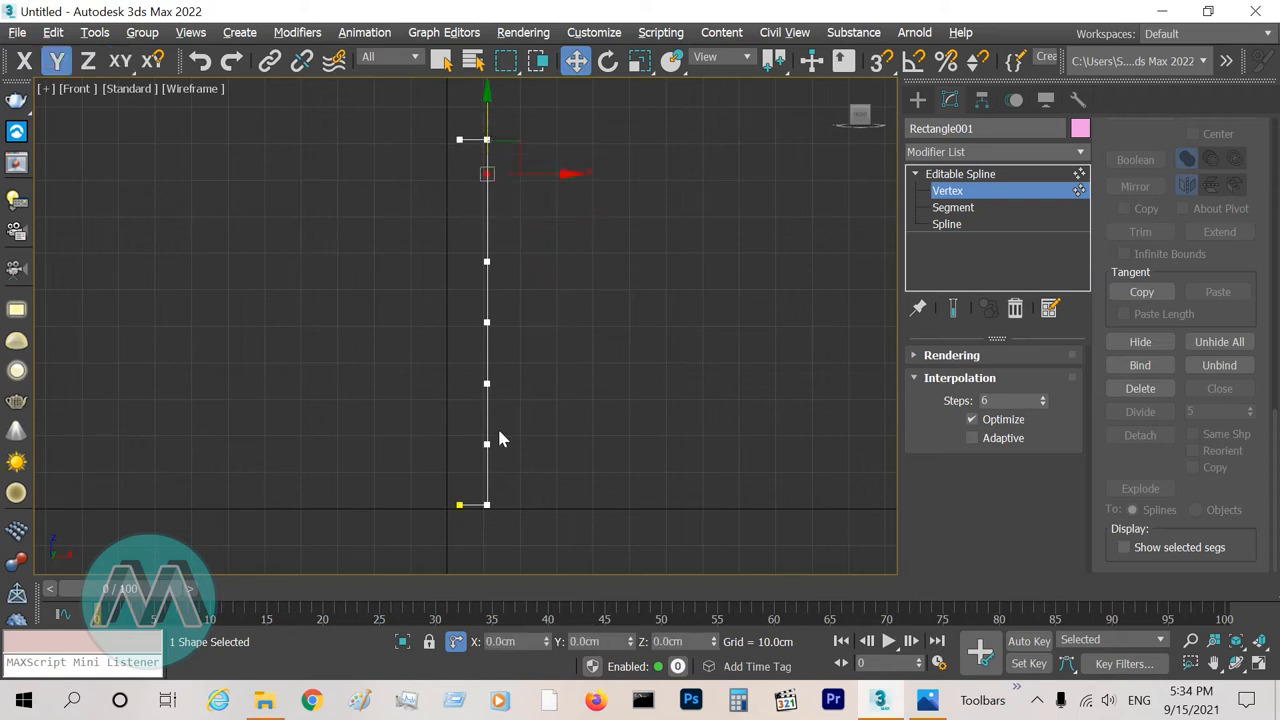
left_click_drag(487, 175, 487, 445)
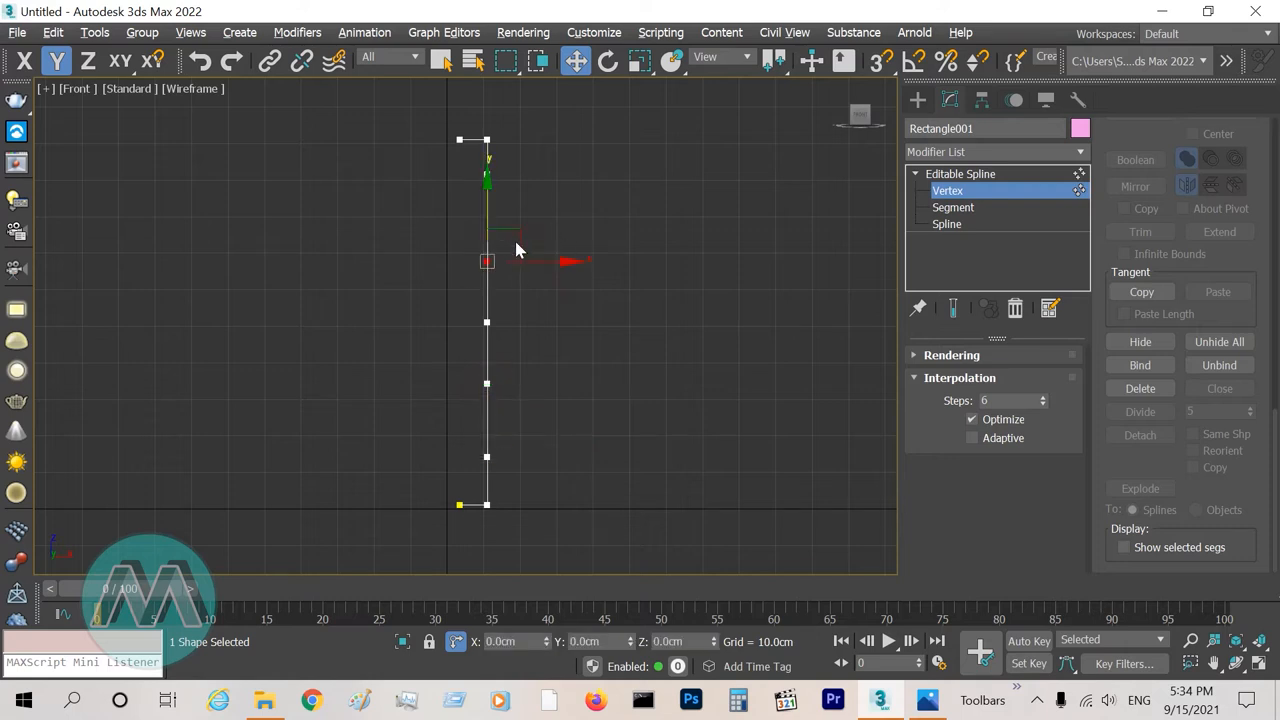
left_click_drag(486, 261, 480, 403)
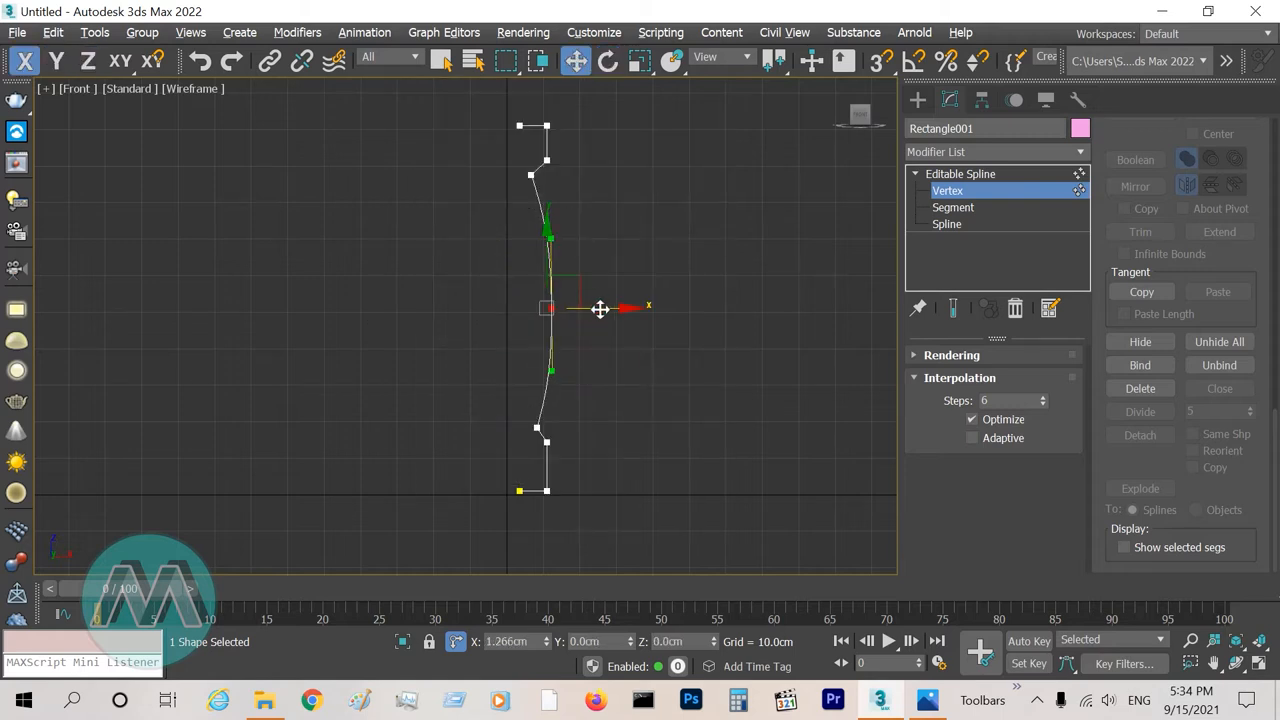
left_click_drag(600, 308, 585, 278)
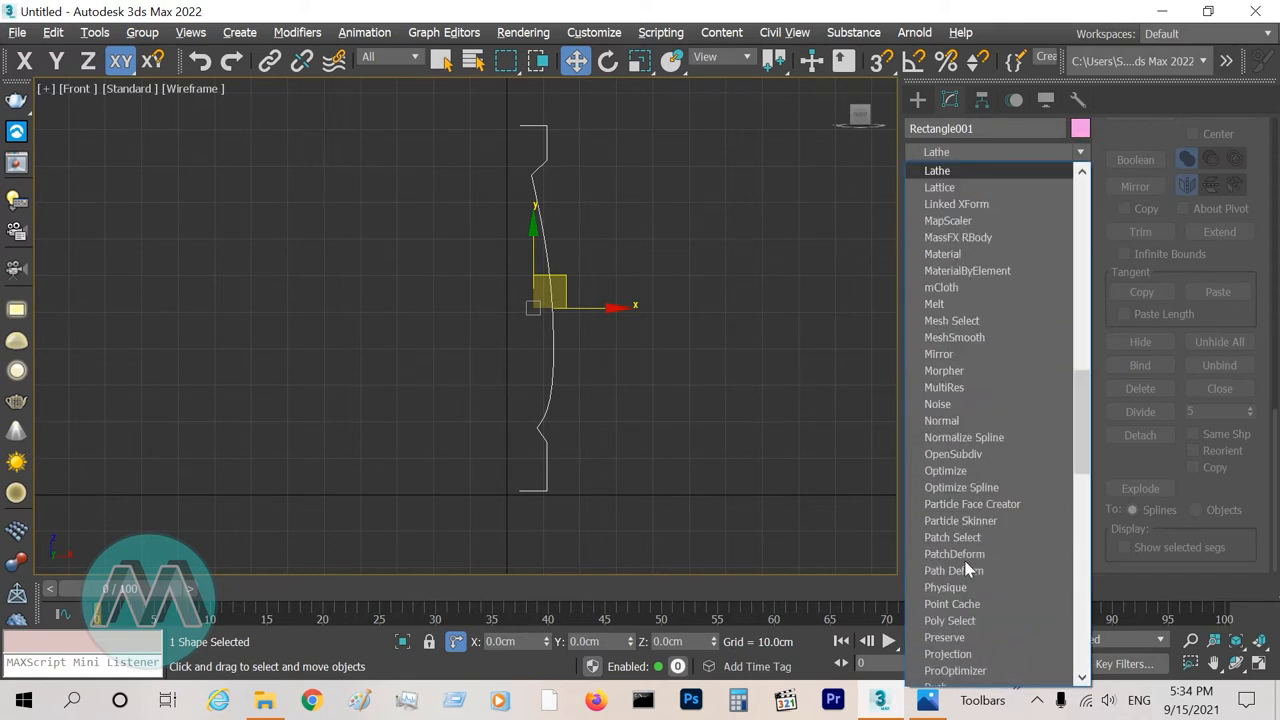
Apply a Lathe modifier to the profile with Weld Core enabled.
left_click(937, 170)
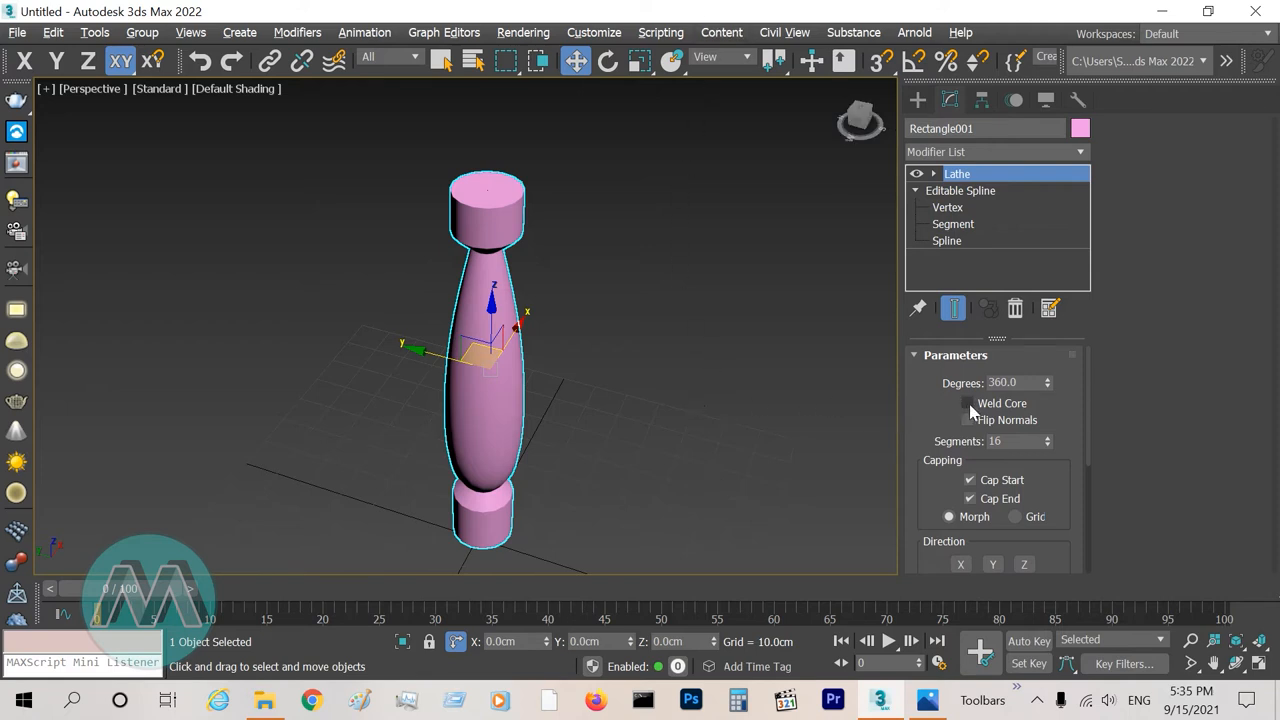
left_click(968, 403)
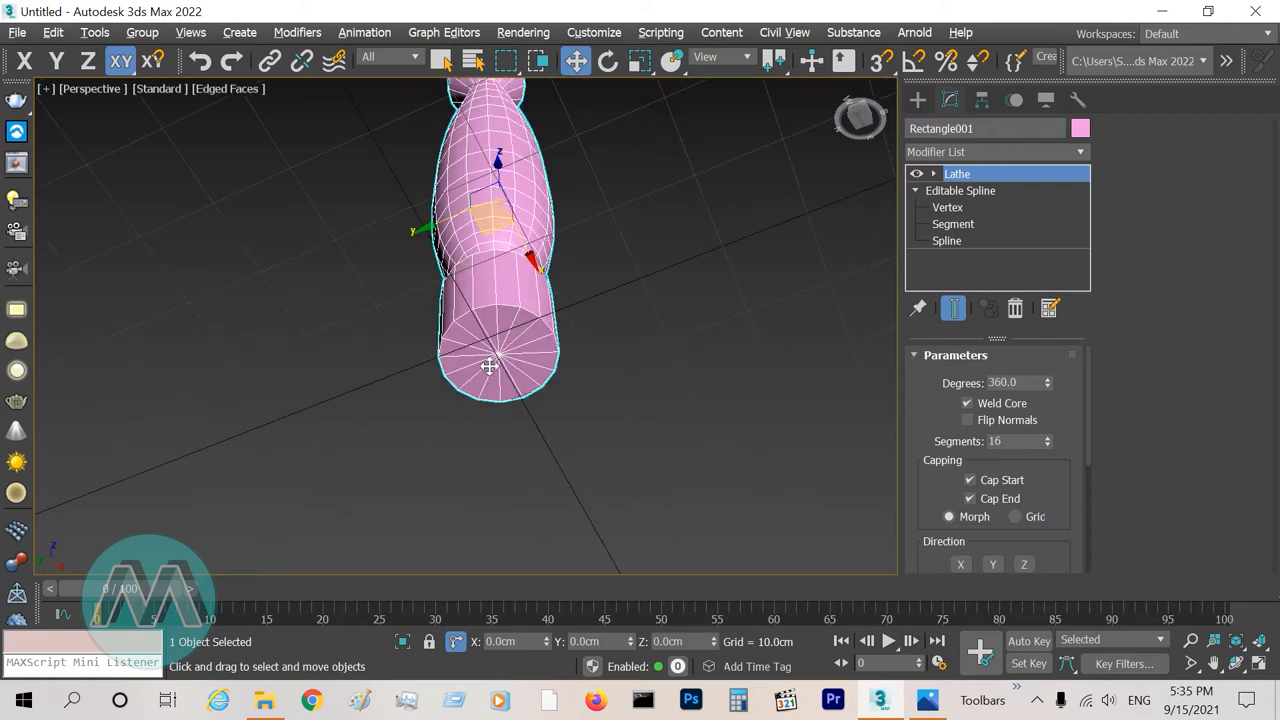
mouse_move(496, 320)
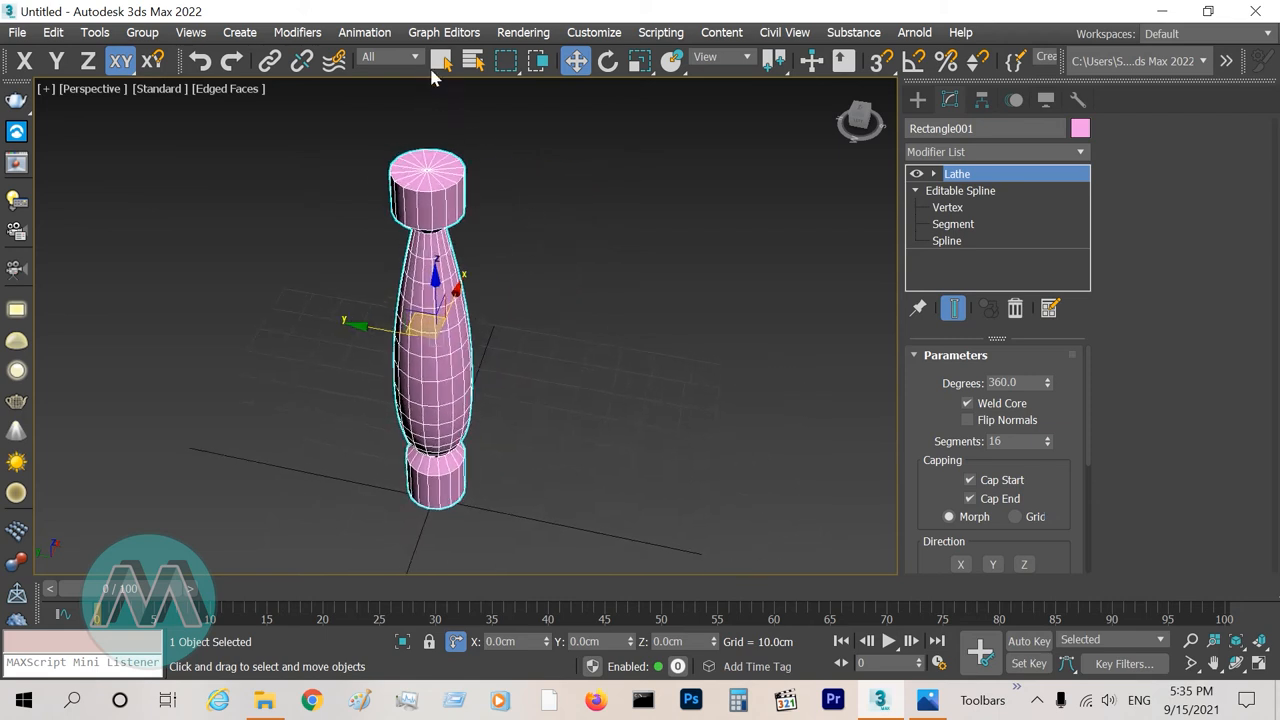
left_click(441, 60)
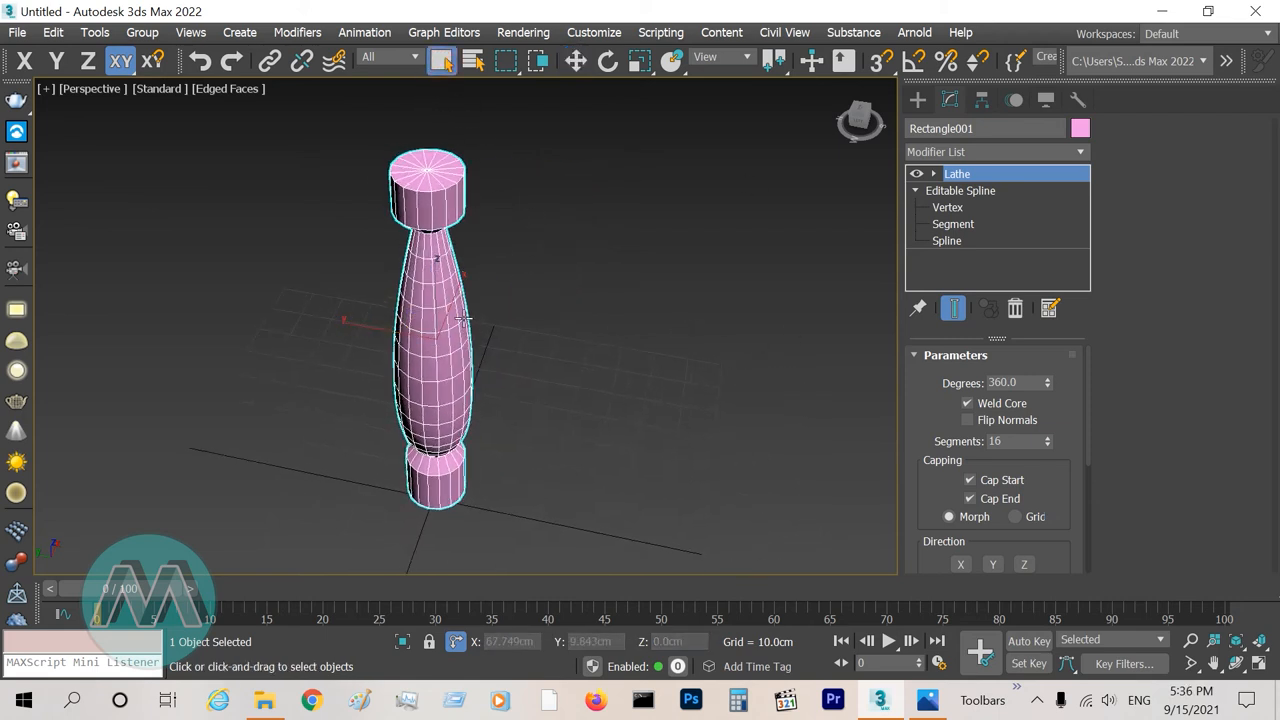
Convert the column to Editable Poly and select alternating vertical face strips on the shaft.
right_click(460, 320)
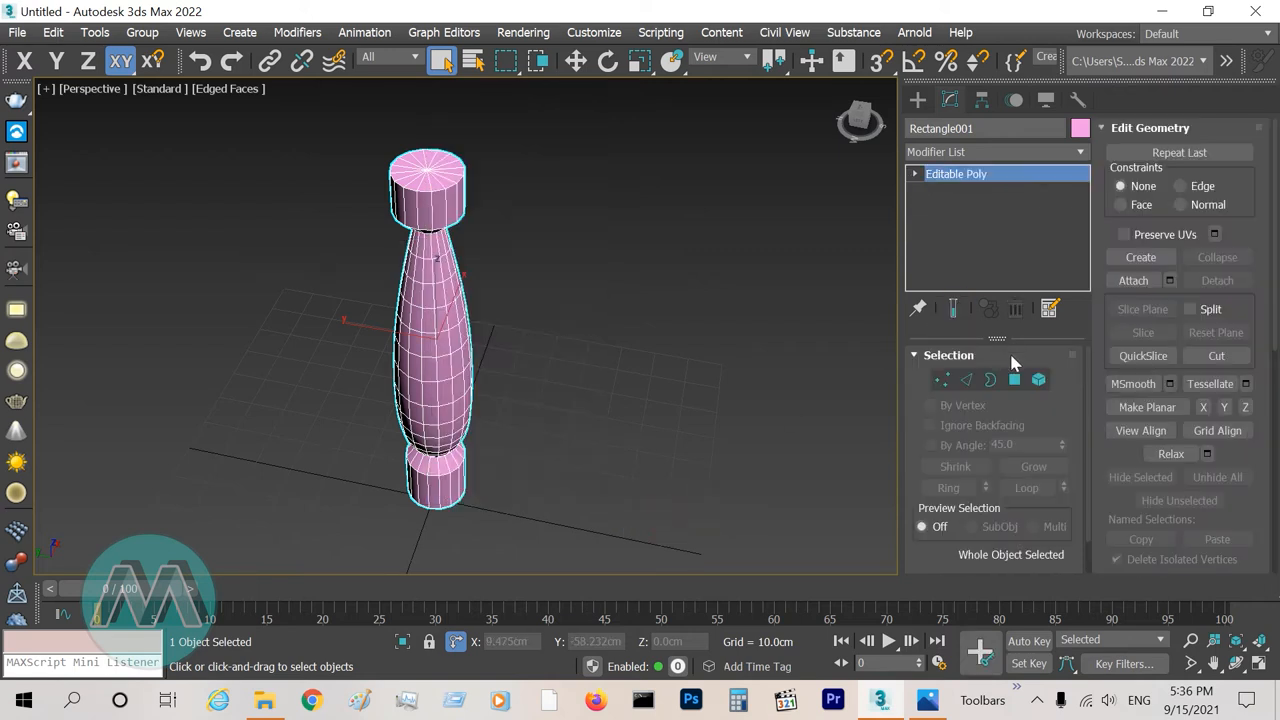
left_click(1014, 379)
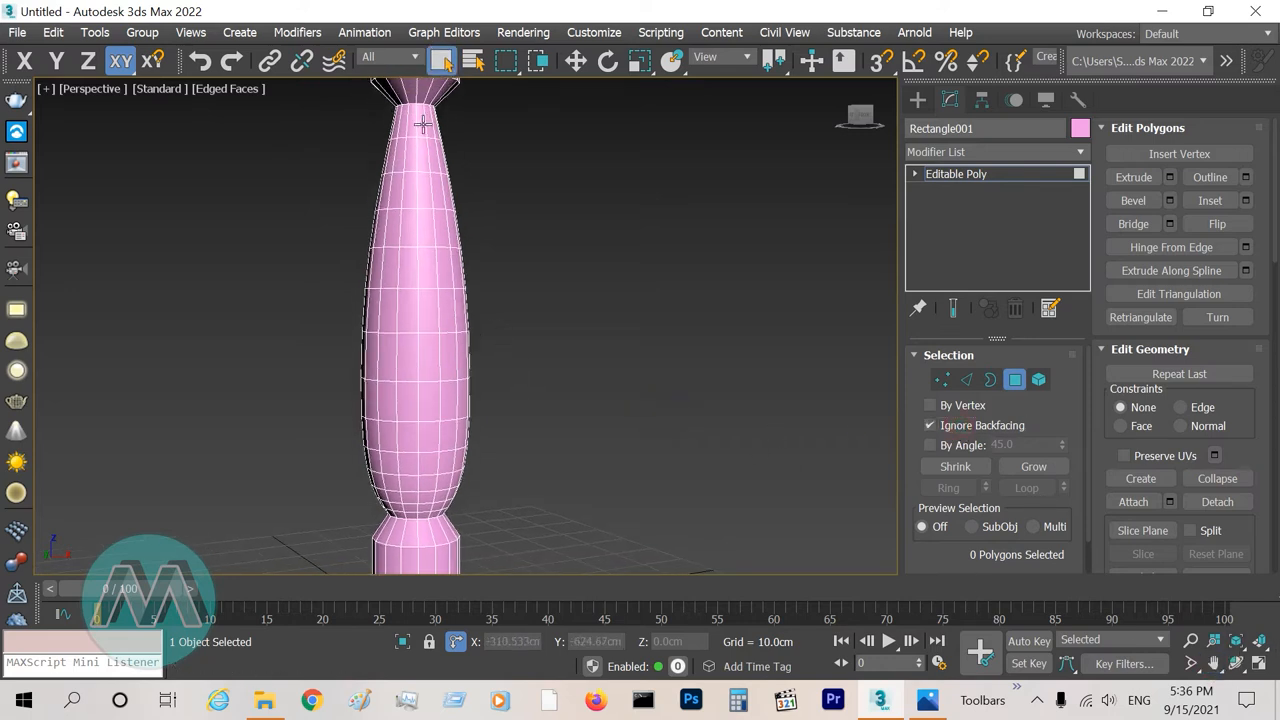
left_click(410, 125)
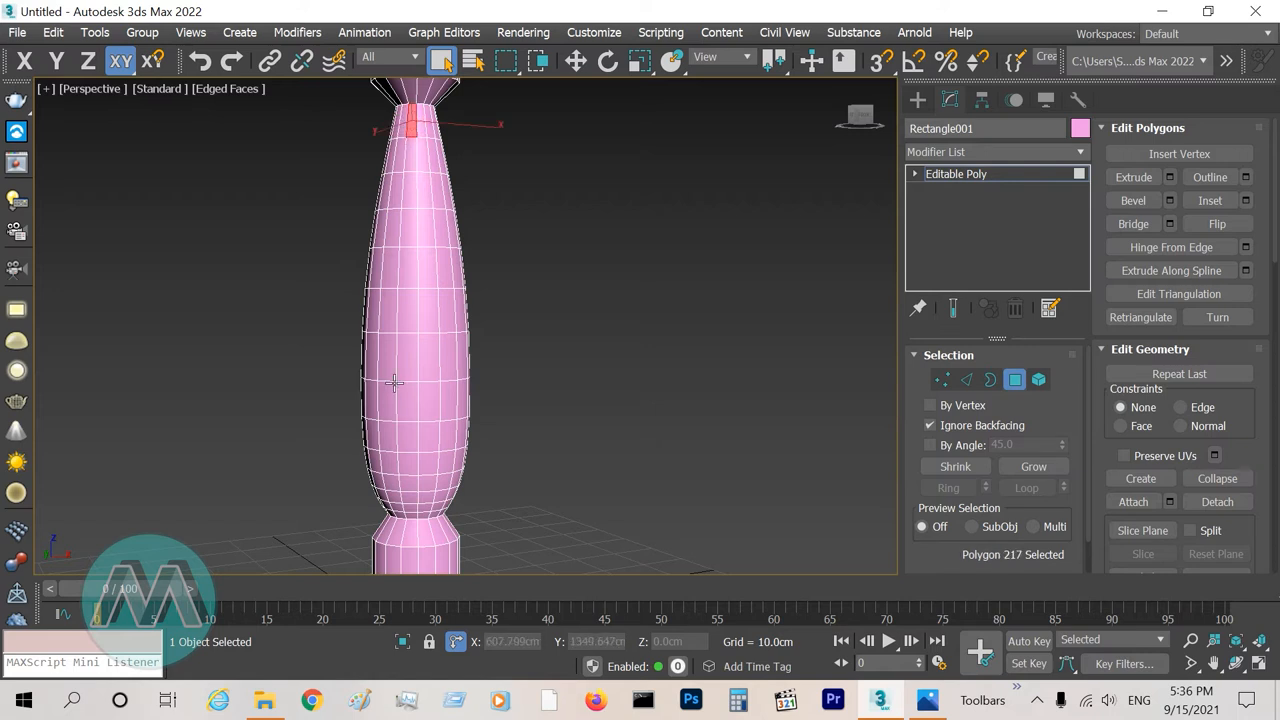
mouse_move(405, 490)
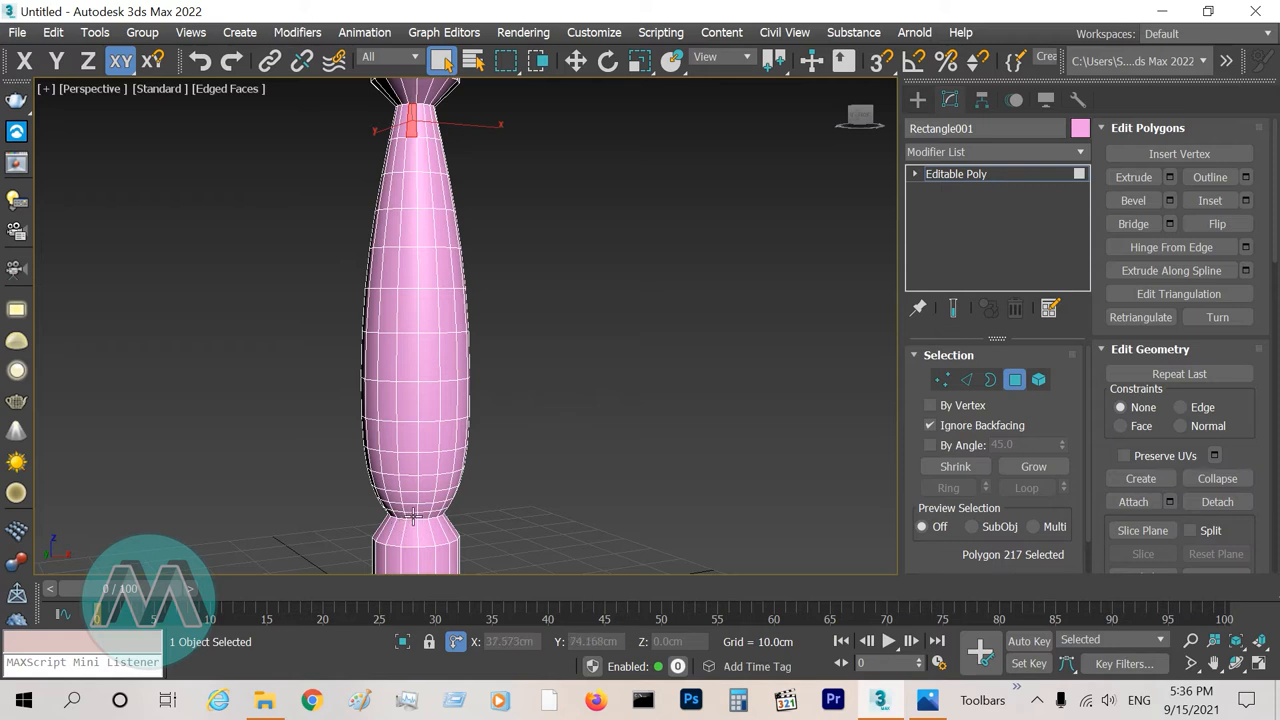
key("shift")
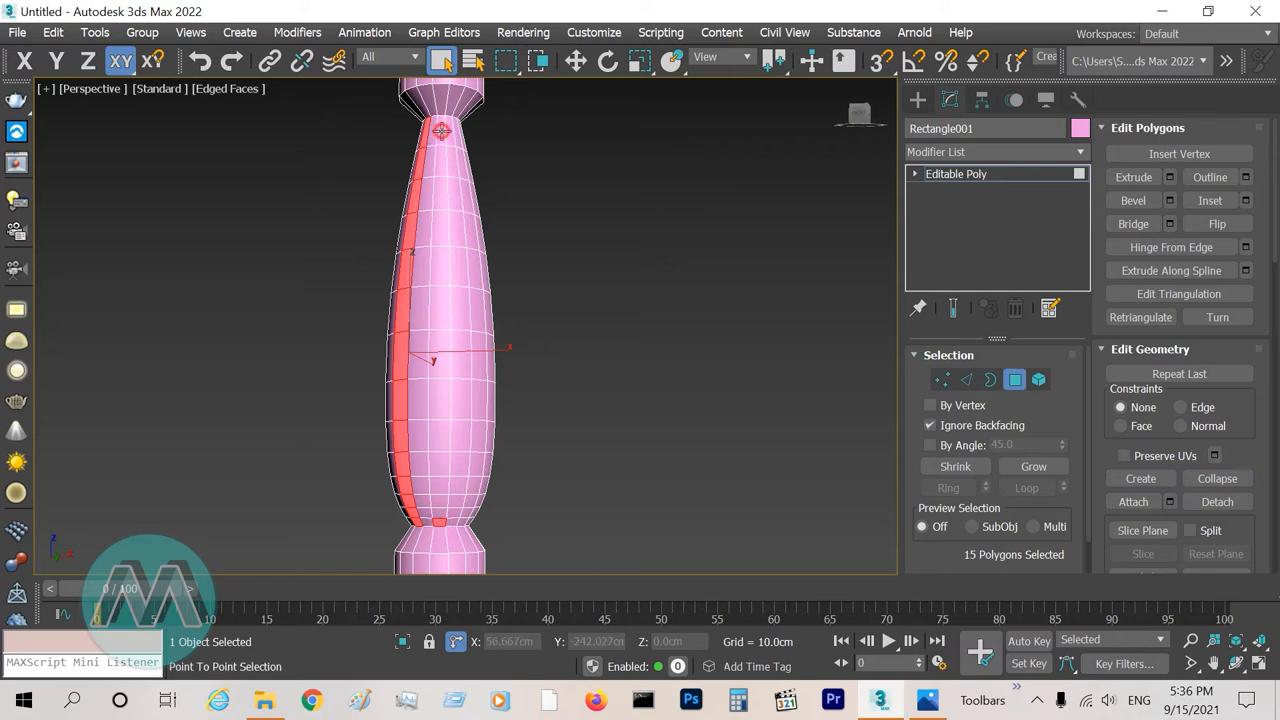
left_click(473, 438)
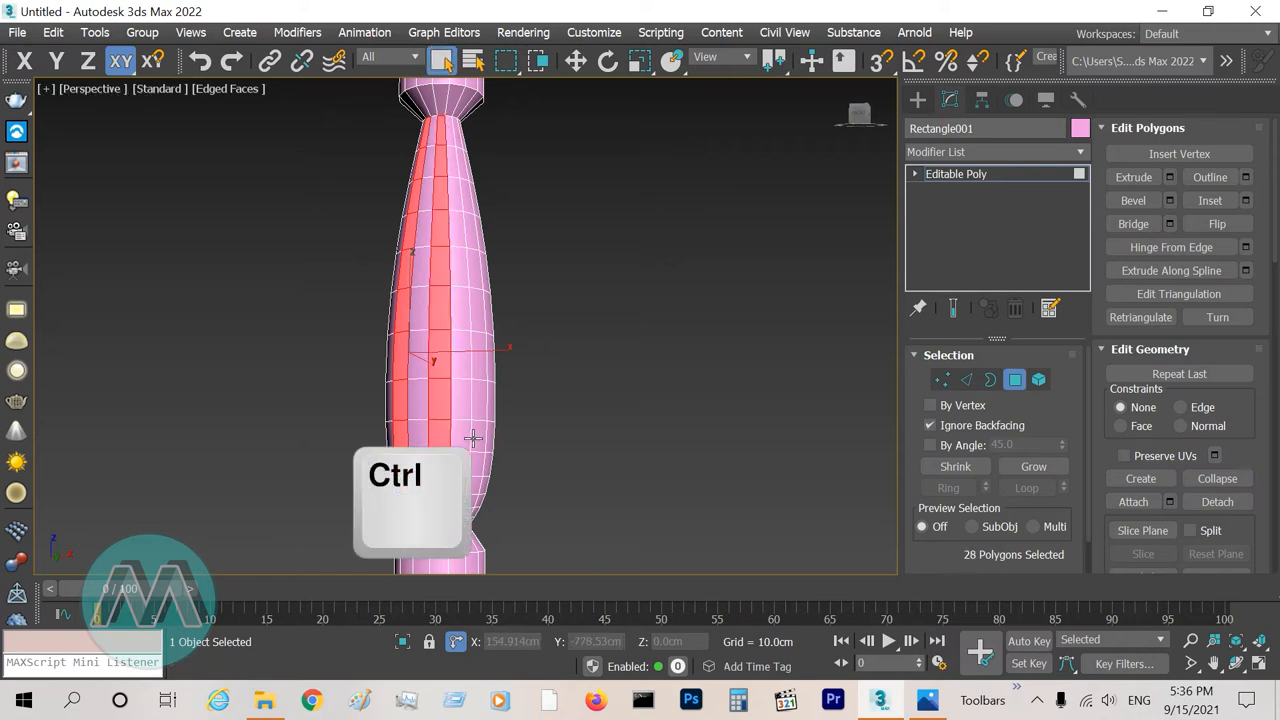
key("shift")
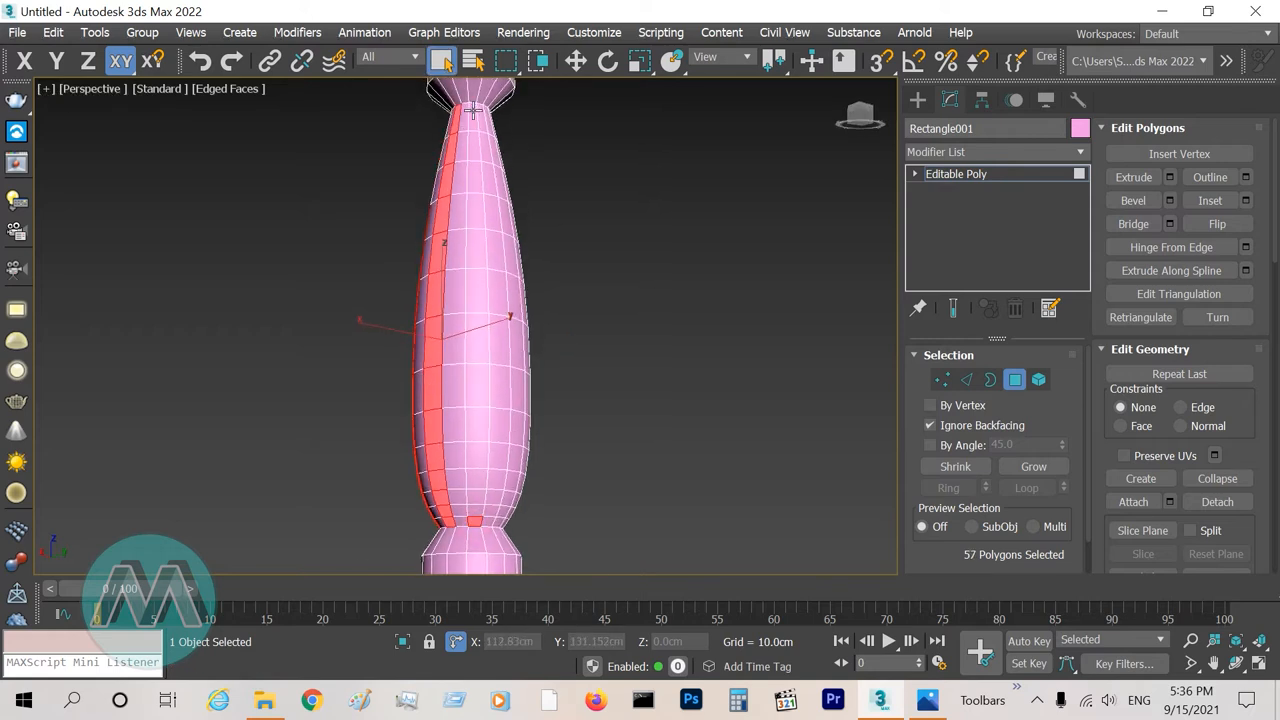
left_click(477, 505)
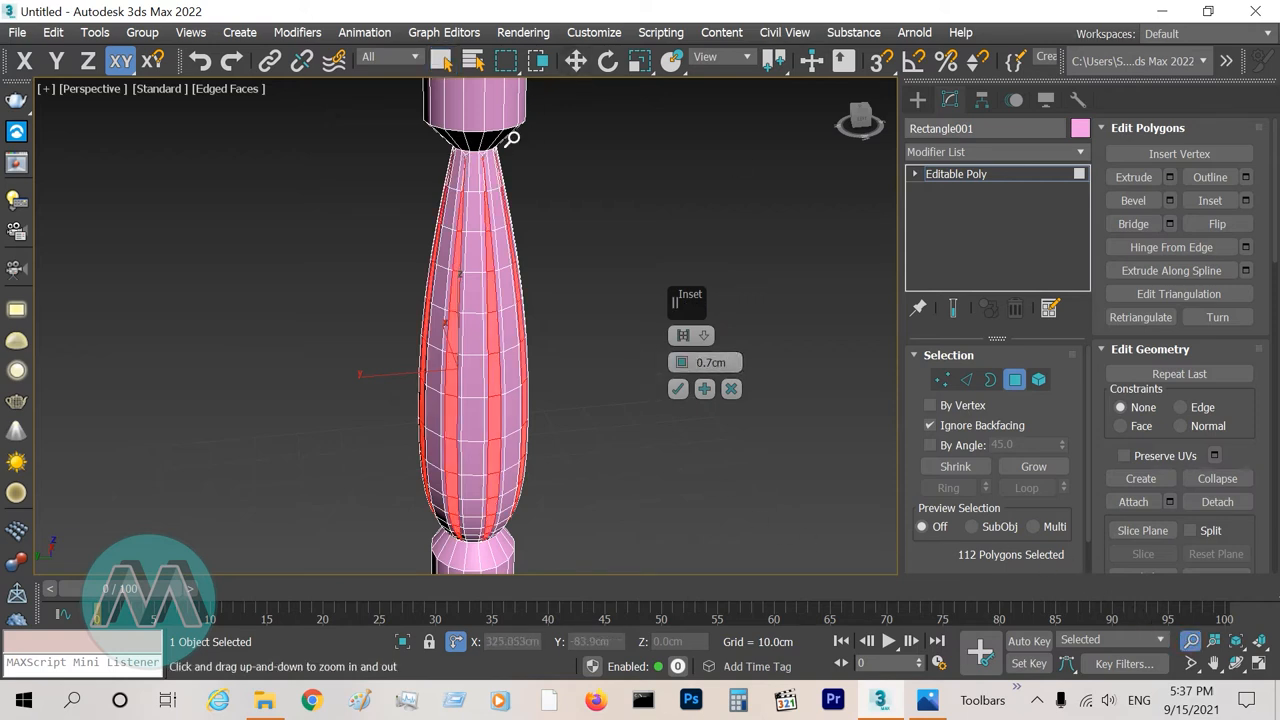
Set the inset amount to 0.7 cm and apply it to the selected strips.
scroll("down", 3)
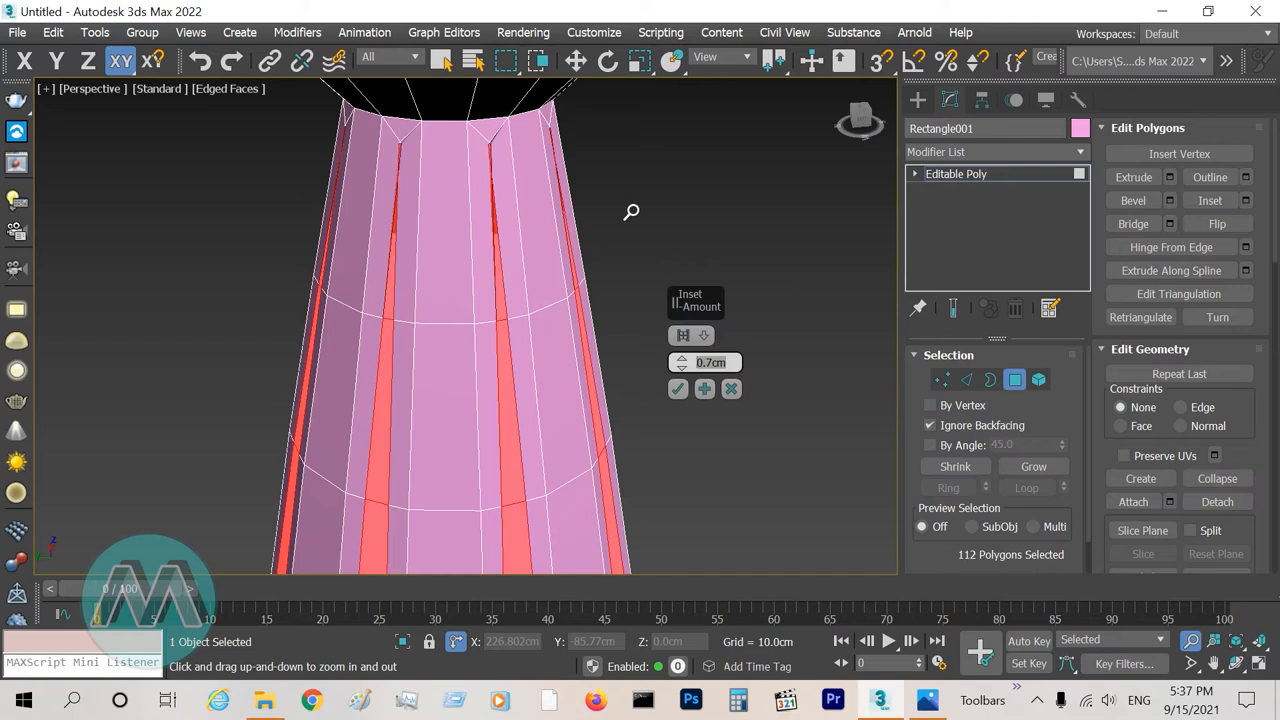
left_click_drag(710, 362, 710, 370)
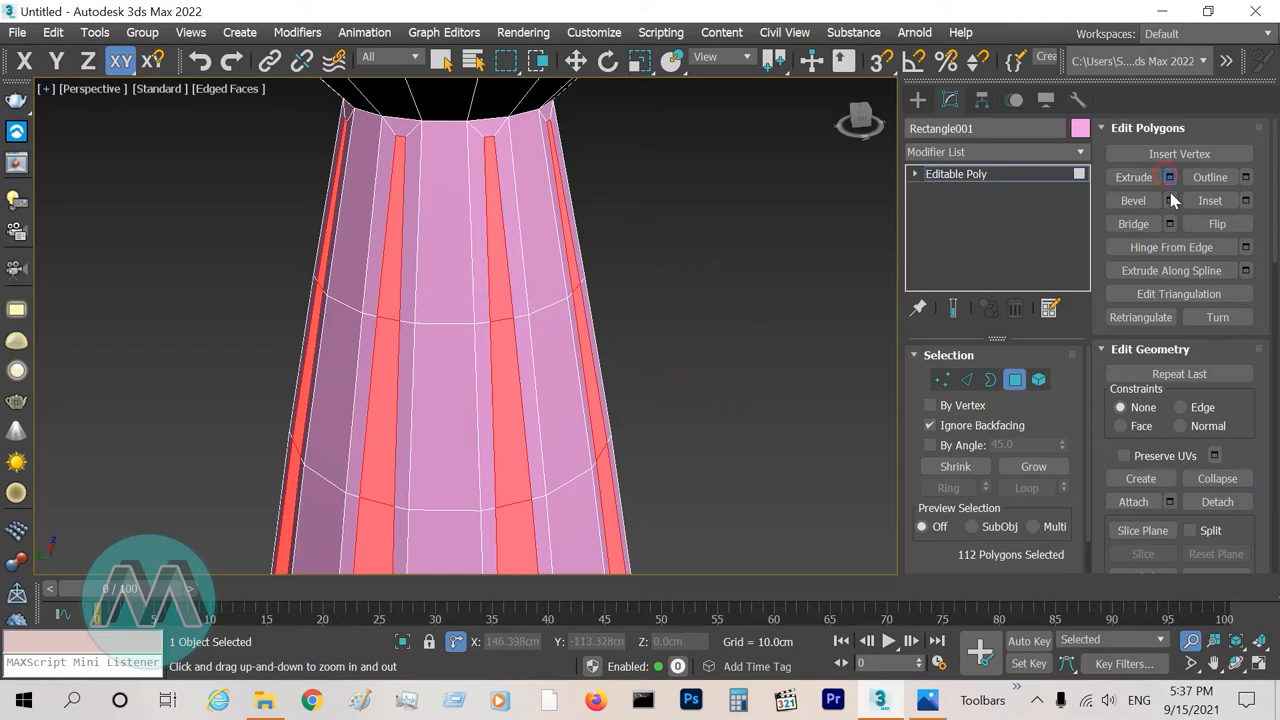
left_click(1168, 177)
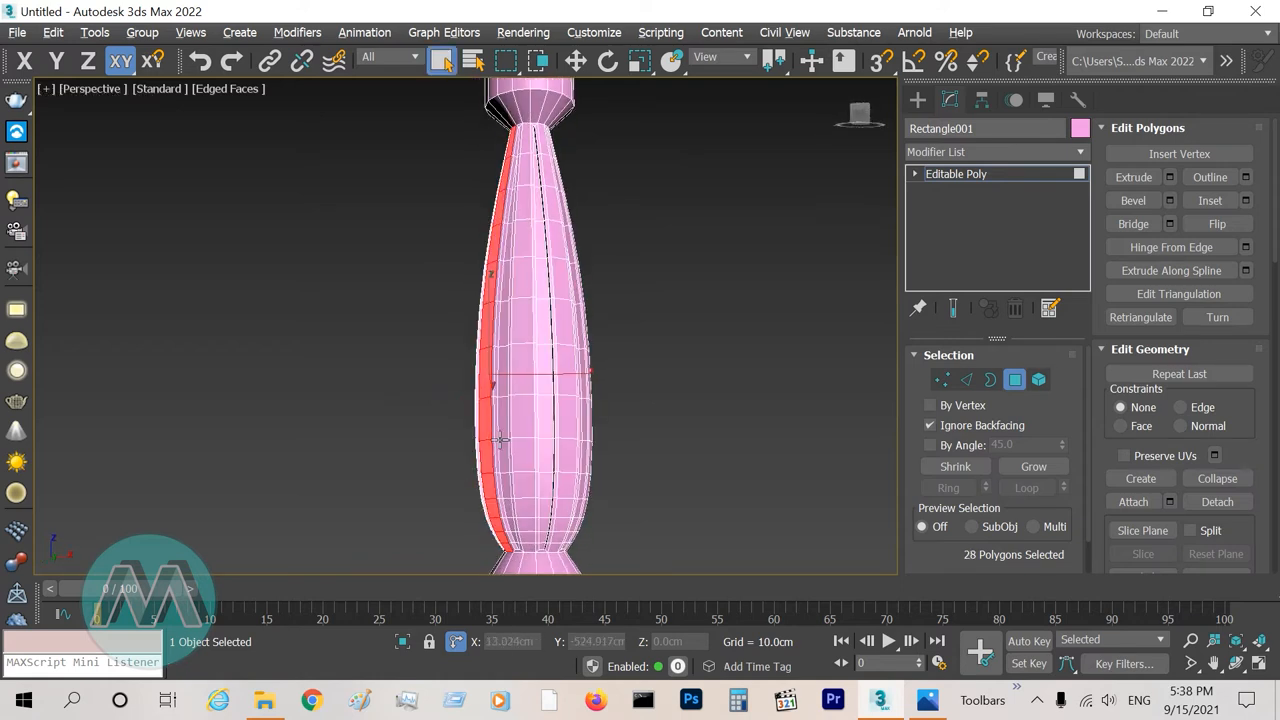
Add inset face strips one by one around the column, reaching 113 selected polygons.
left_click(530, 450)
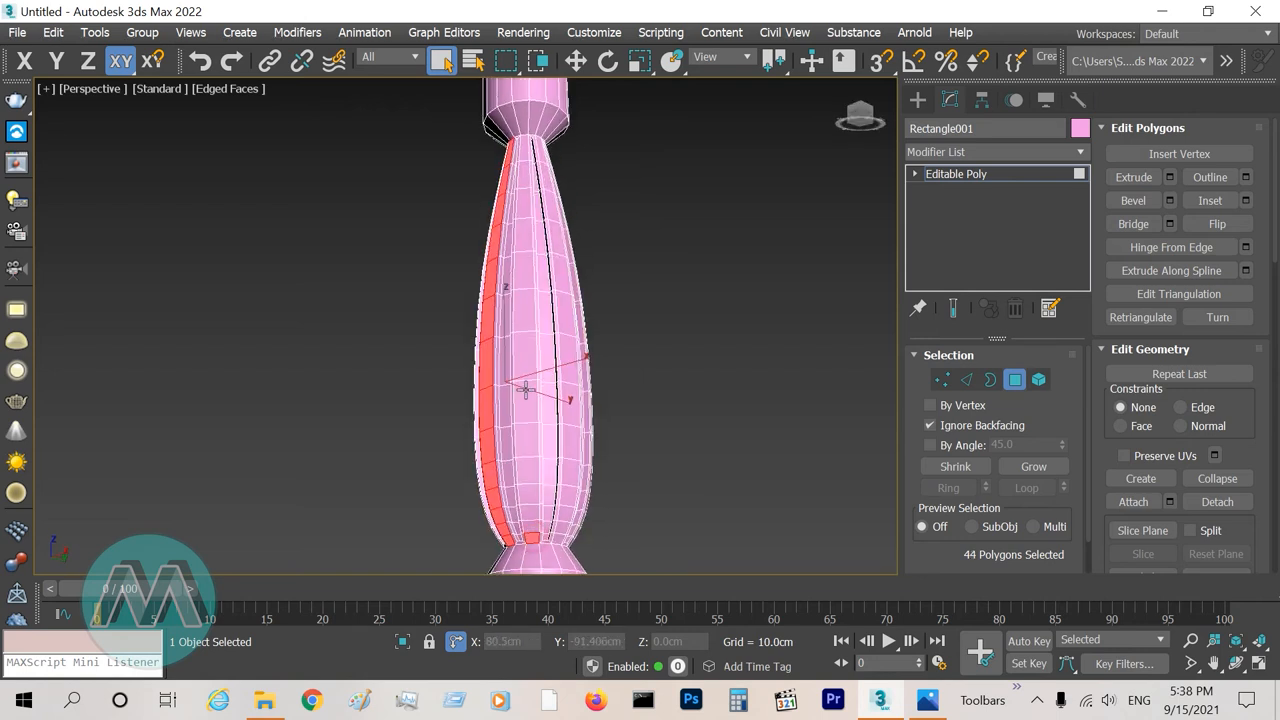
left_click(520, 400)
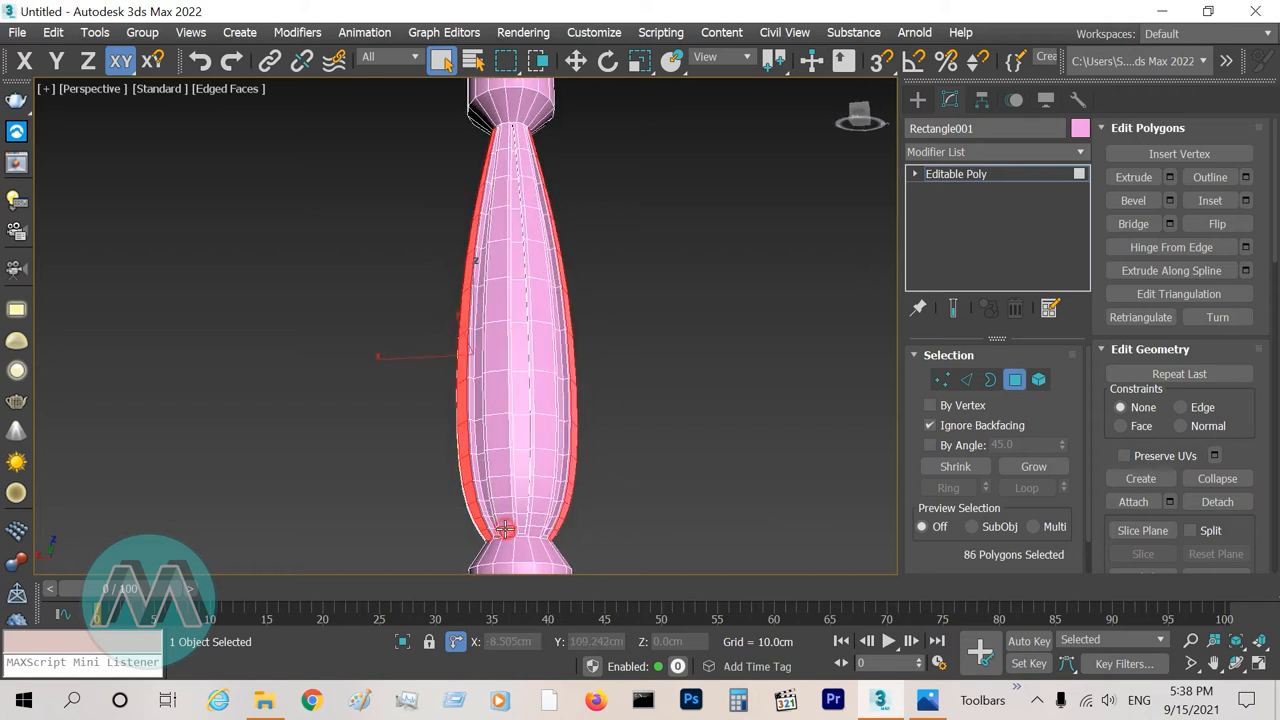
left_click(510, 515)
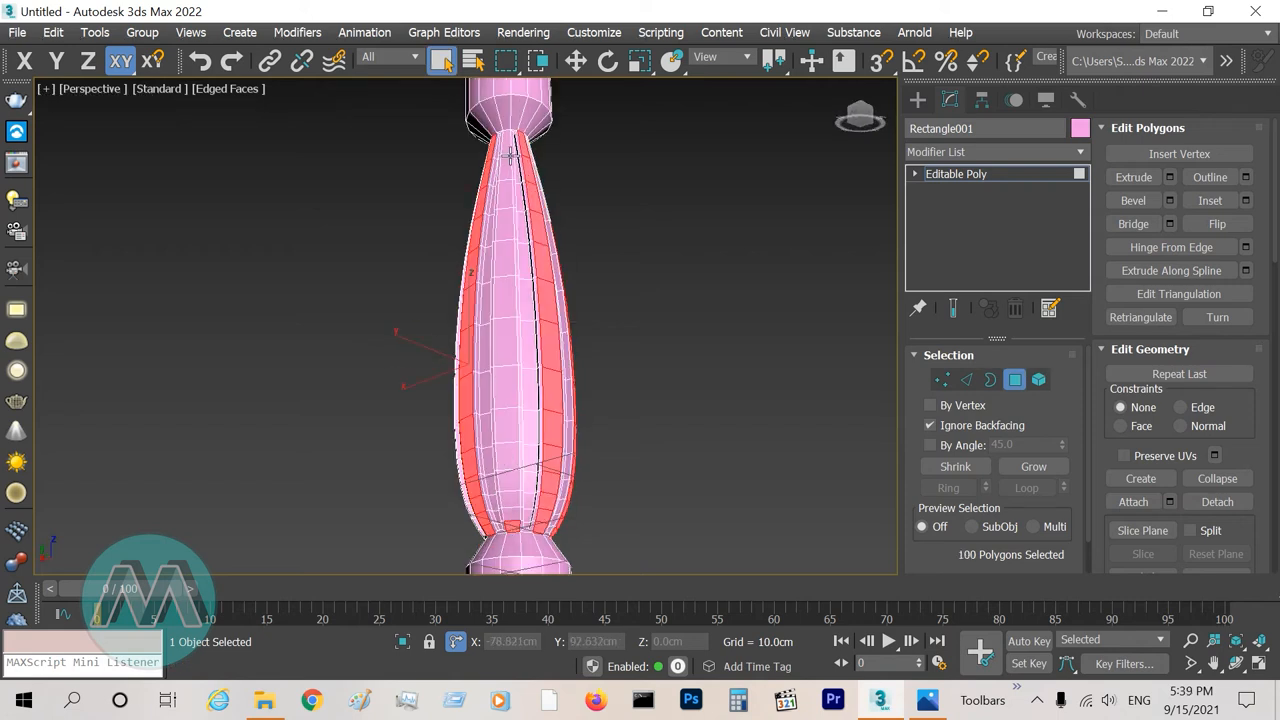
left_click(505, 155)
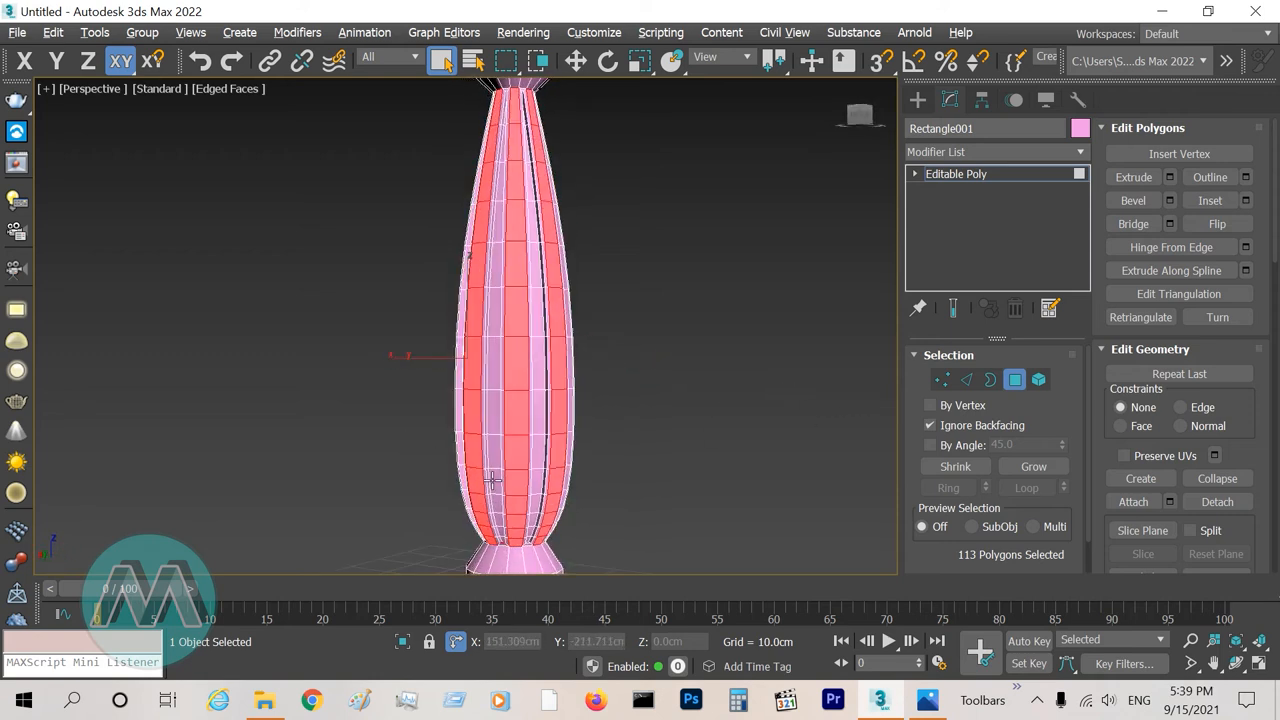
Zoom in toward the top of the shaft to view the 112-polygon strip selection.
scroll("up", 3)
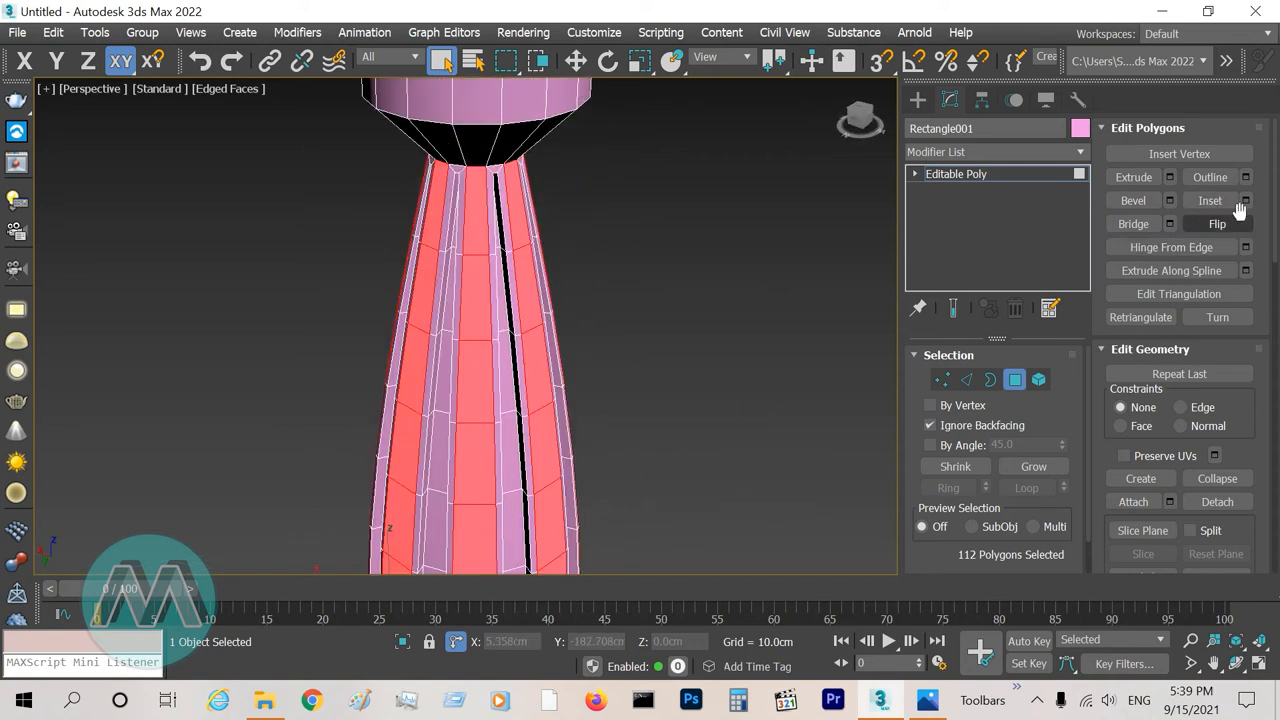
Inset the 112 strip faces by 0.5 cm, then clear the selection and orbit the view.
left_click(1246, 200)
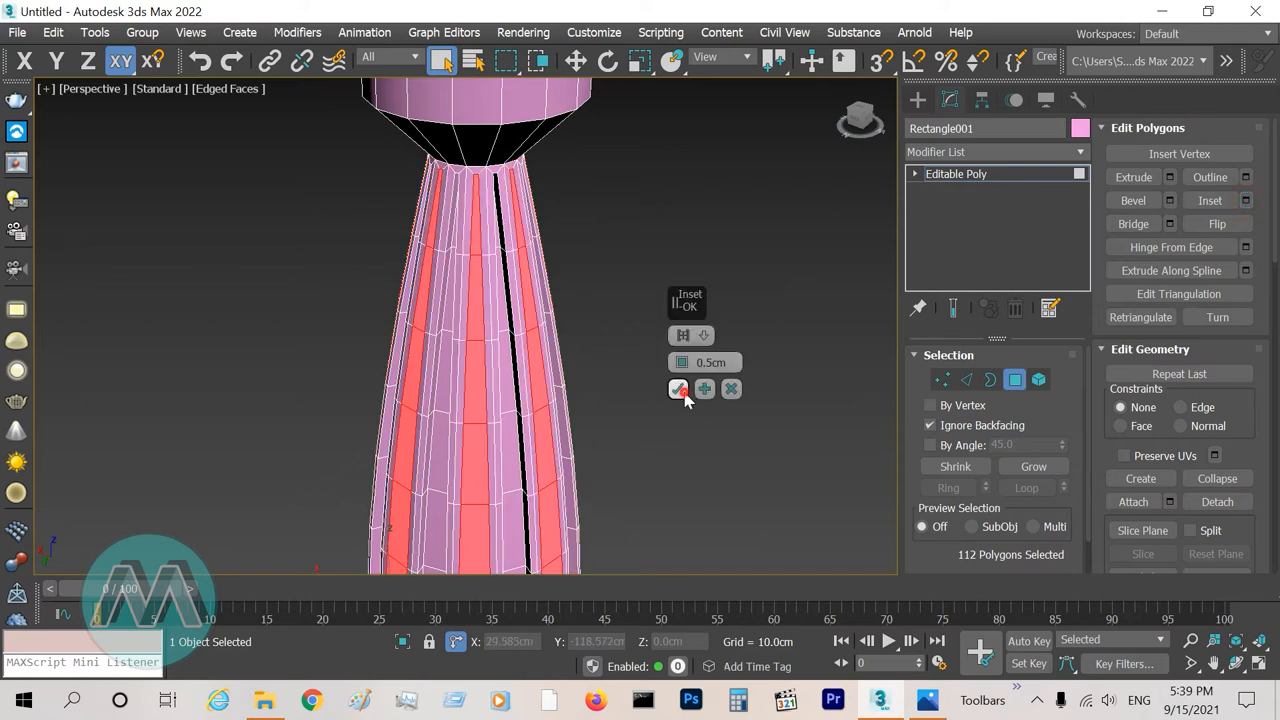
left_click(704, 388)
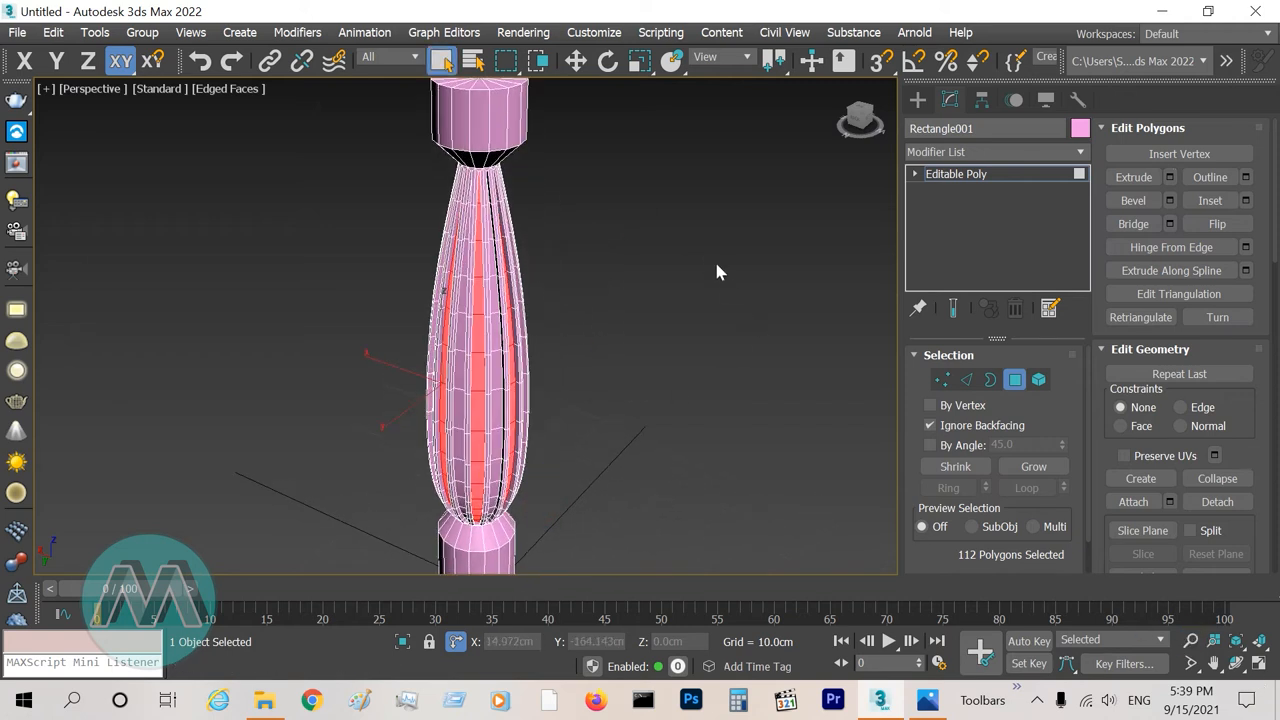
left_click(667, 390)
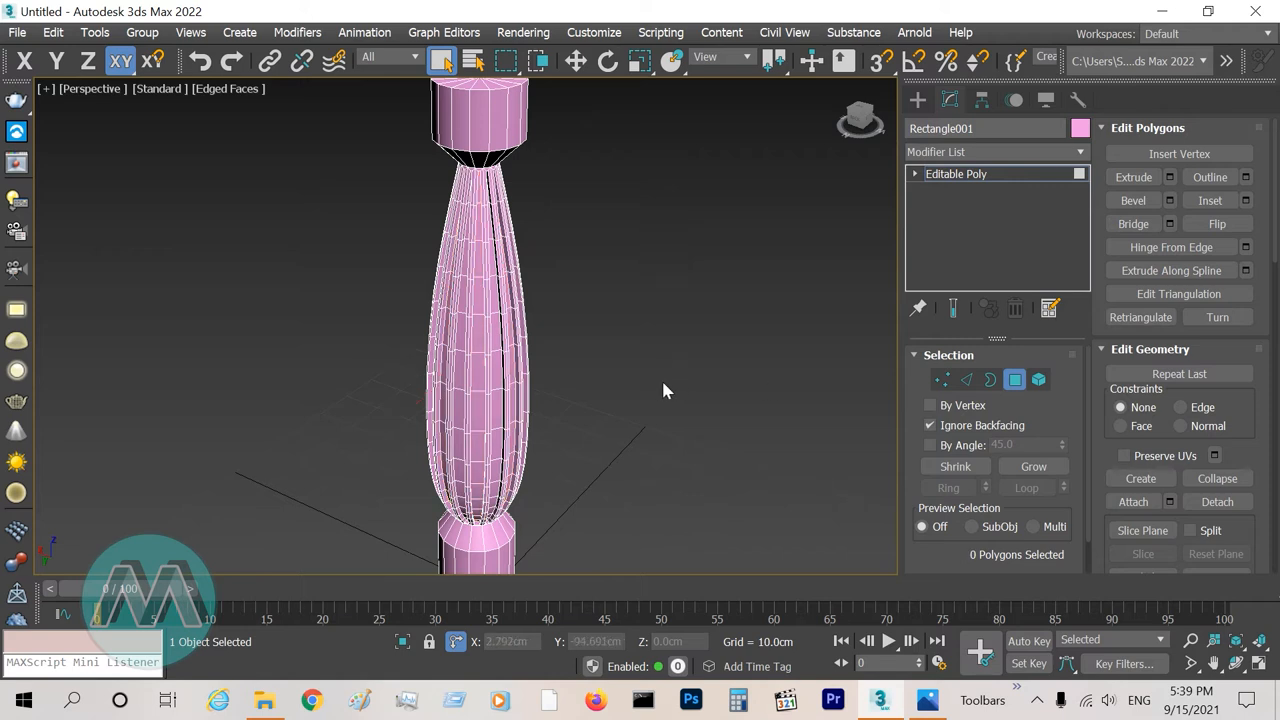
left_click_drag(667, 390, 698, 453)
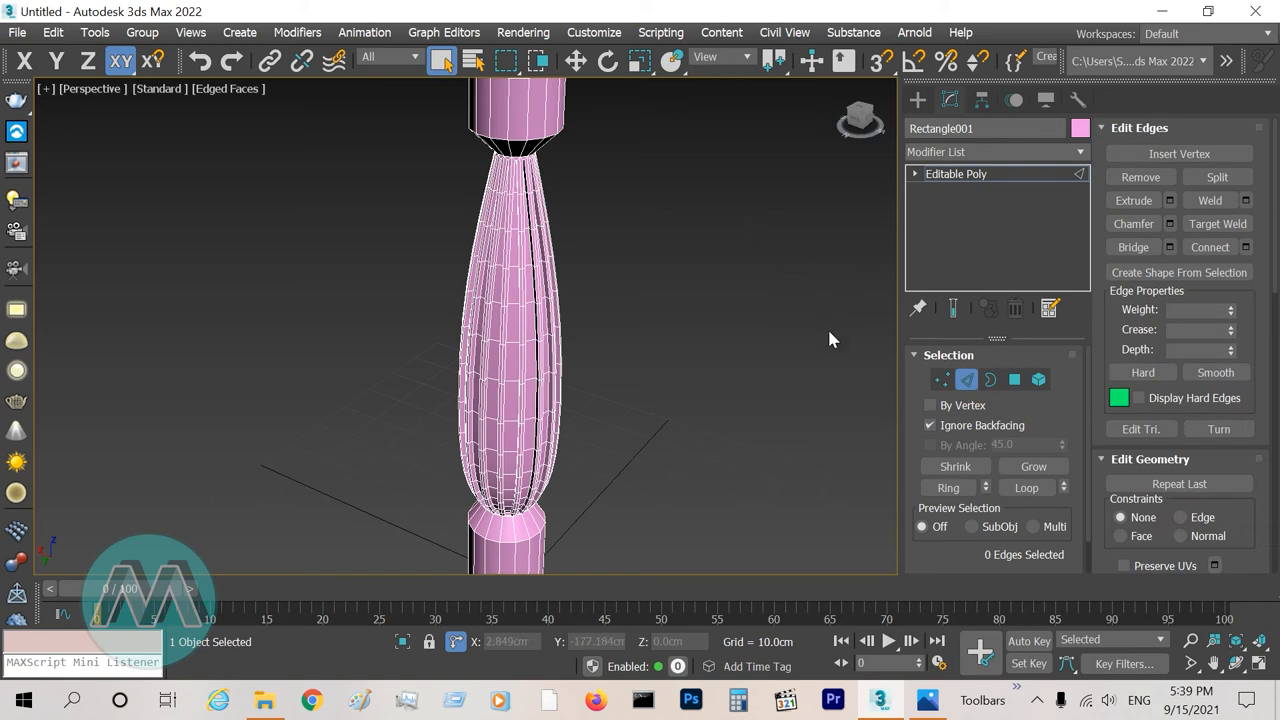
Chamfer the lower base's 32-edge ring by 1.0 cm with 3 segments.
left_click(568, 451)
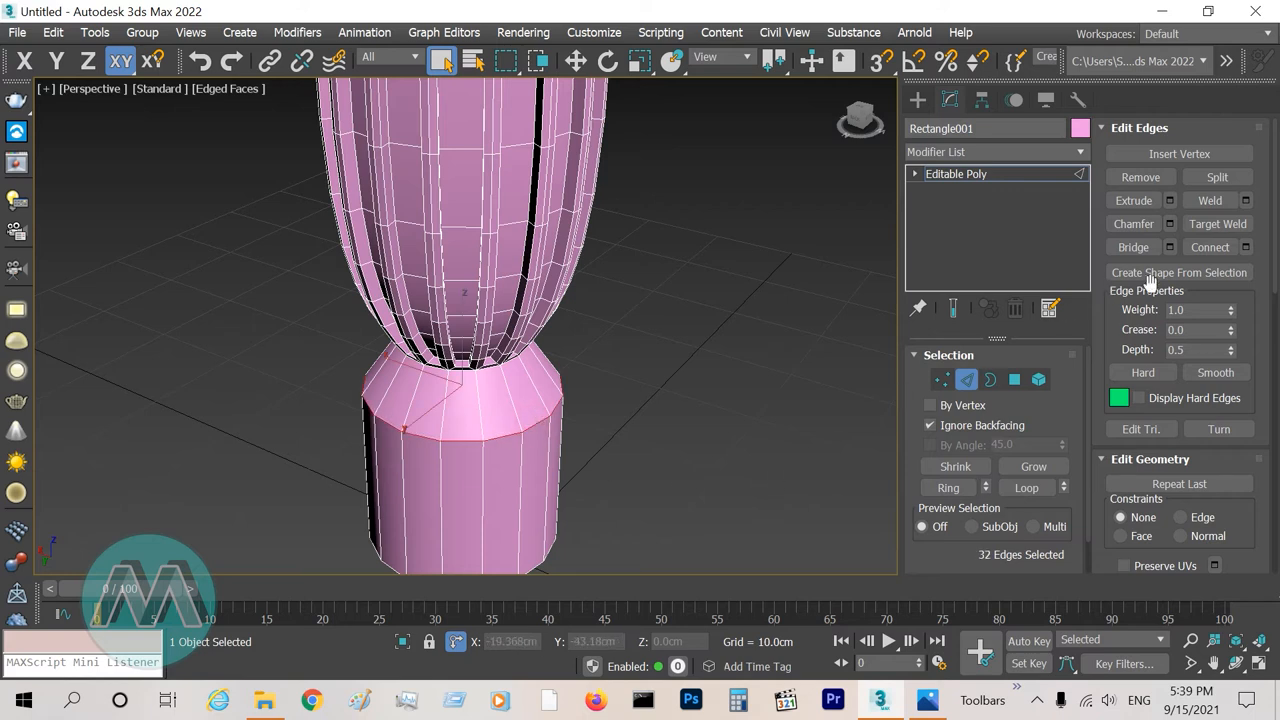
mouse_move(730, 380)
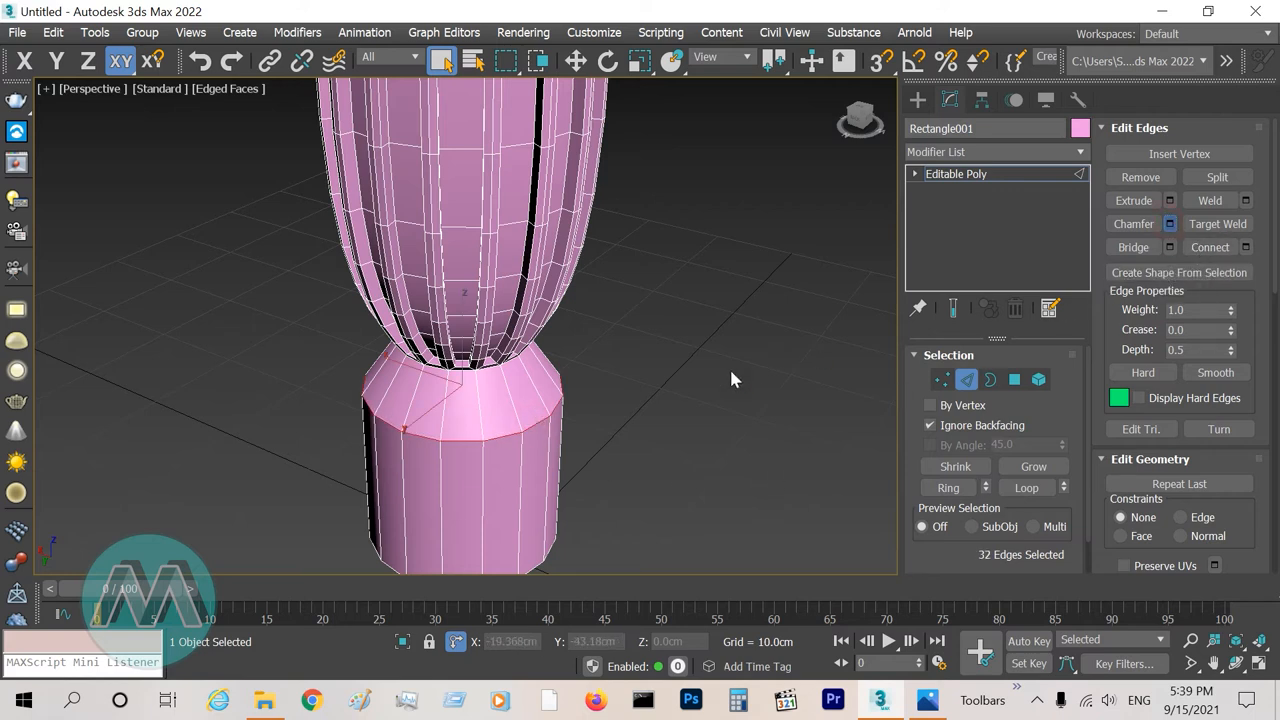
left_click(1170, 223)
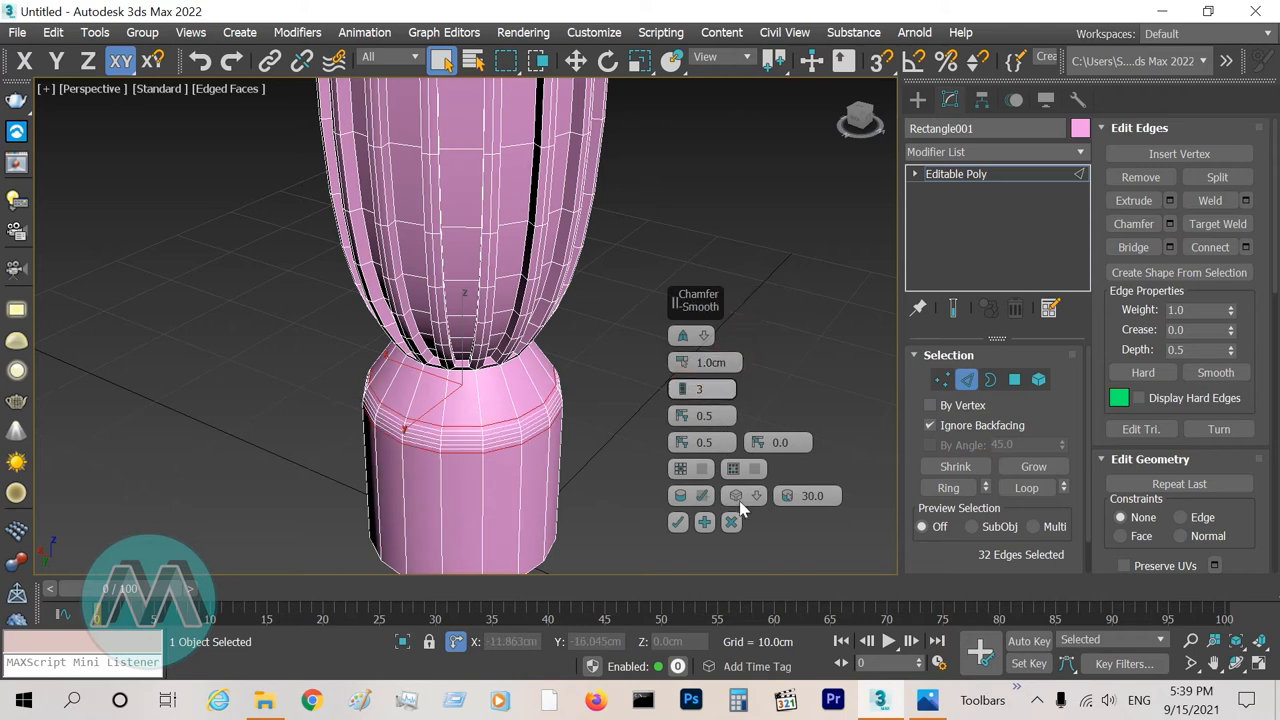
left_click(757, 495)
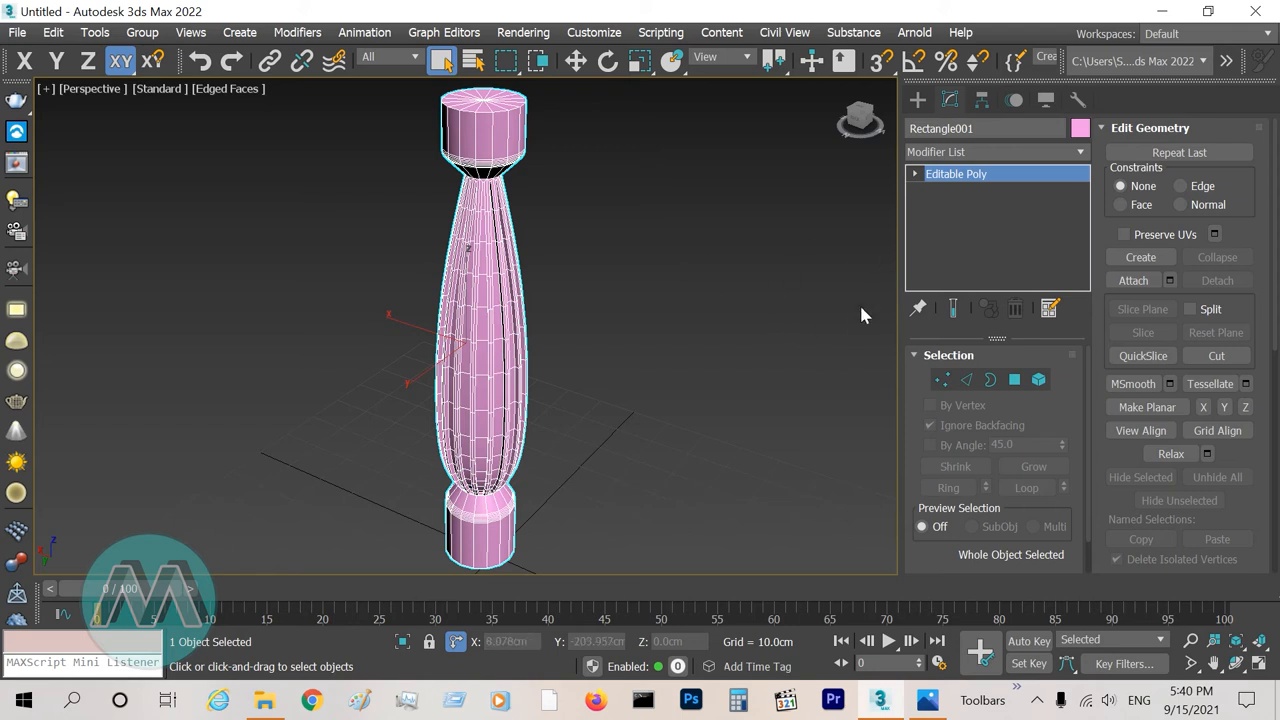
mouse_move(1080, 165)
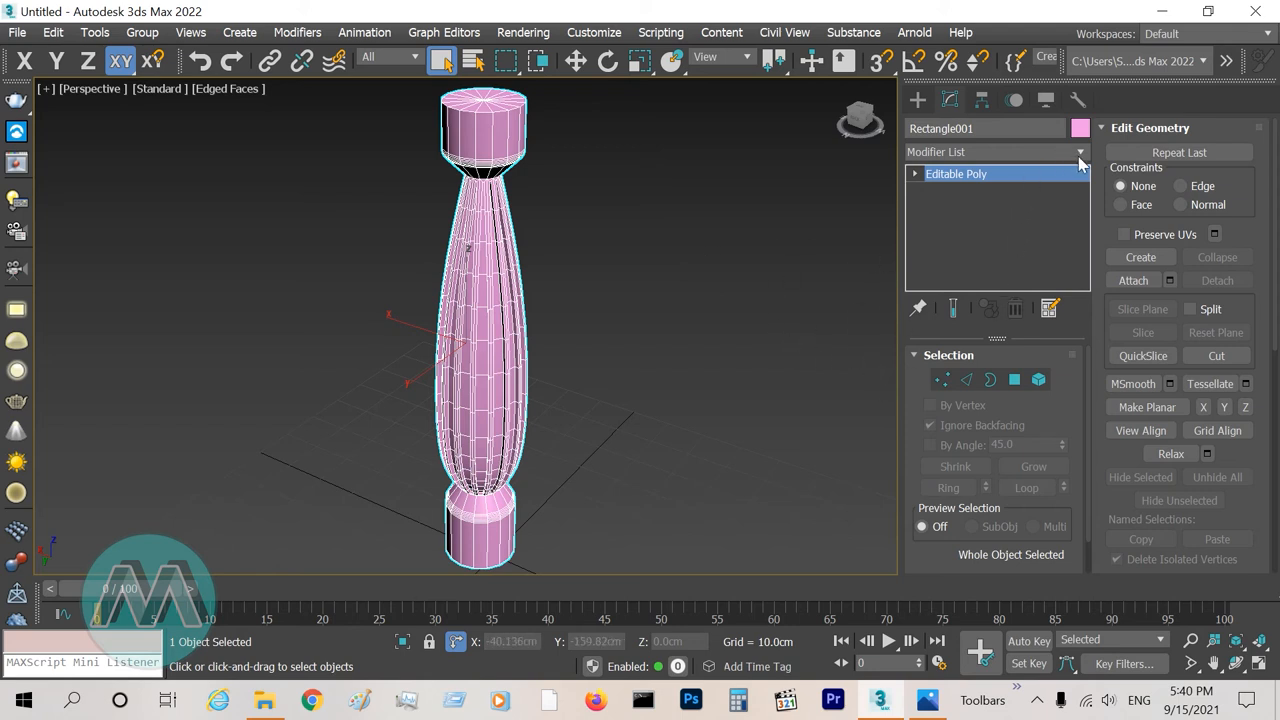
mouse_move(1083, 162)
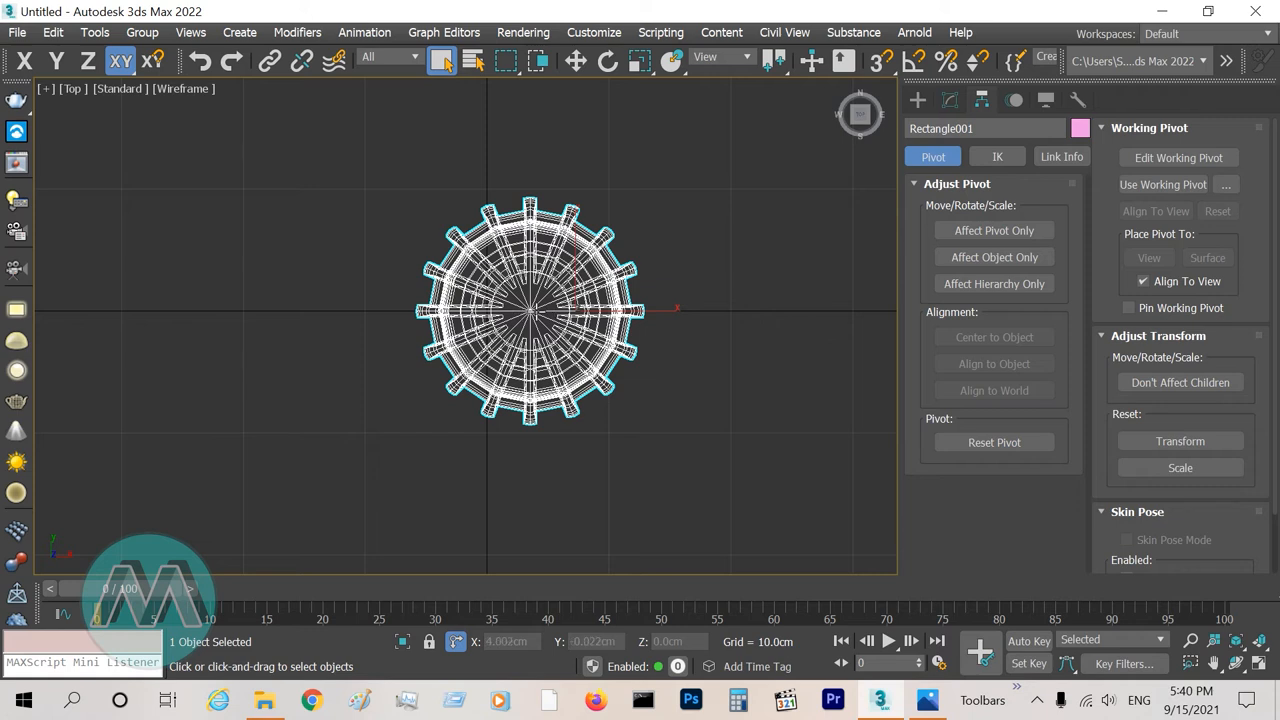
Centre the column's pivot with Affect Pivot Only and Center to Object.
left_click(994, 230)
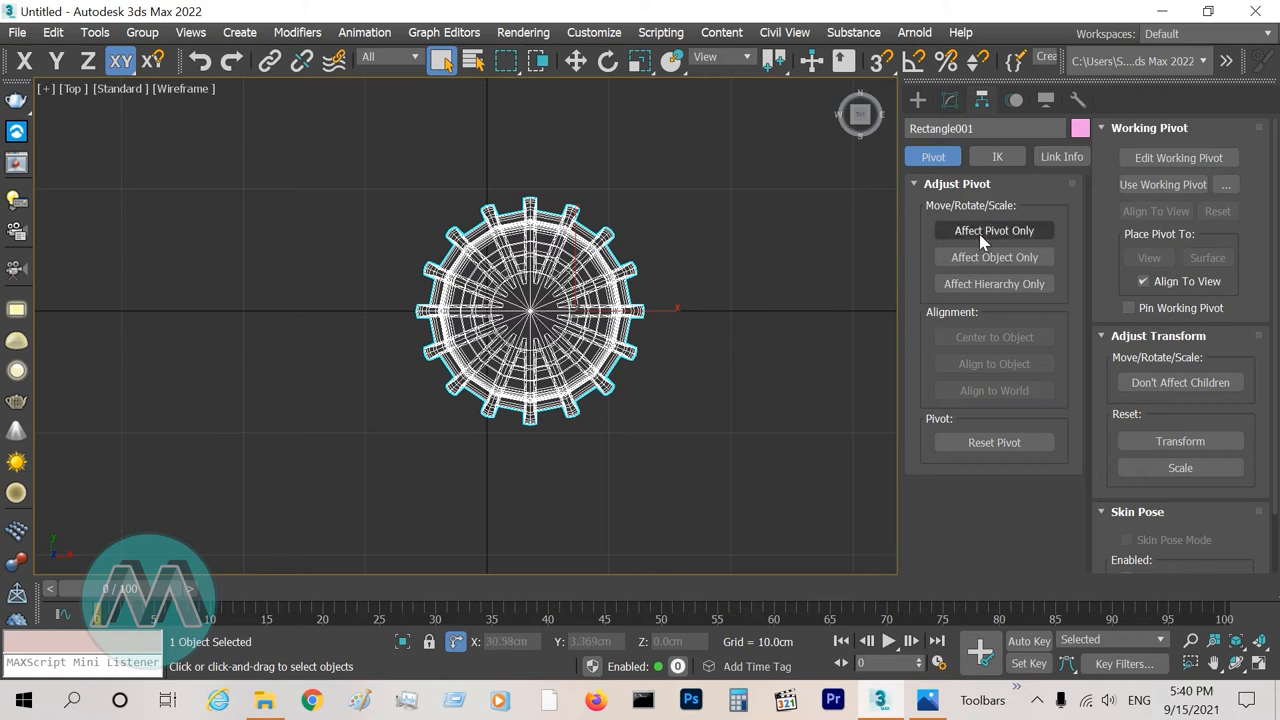
left_click(994, 230)
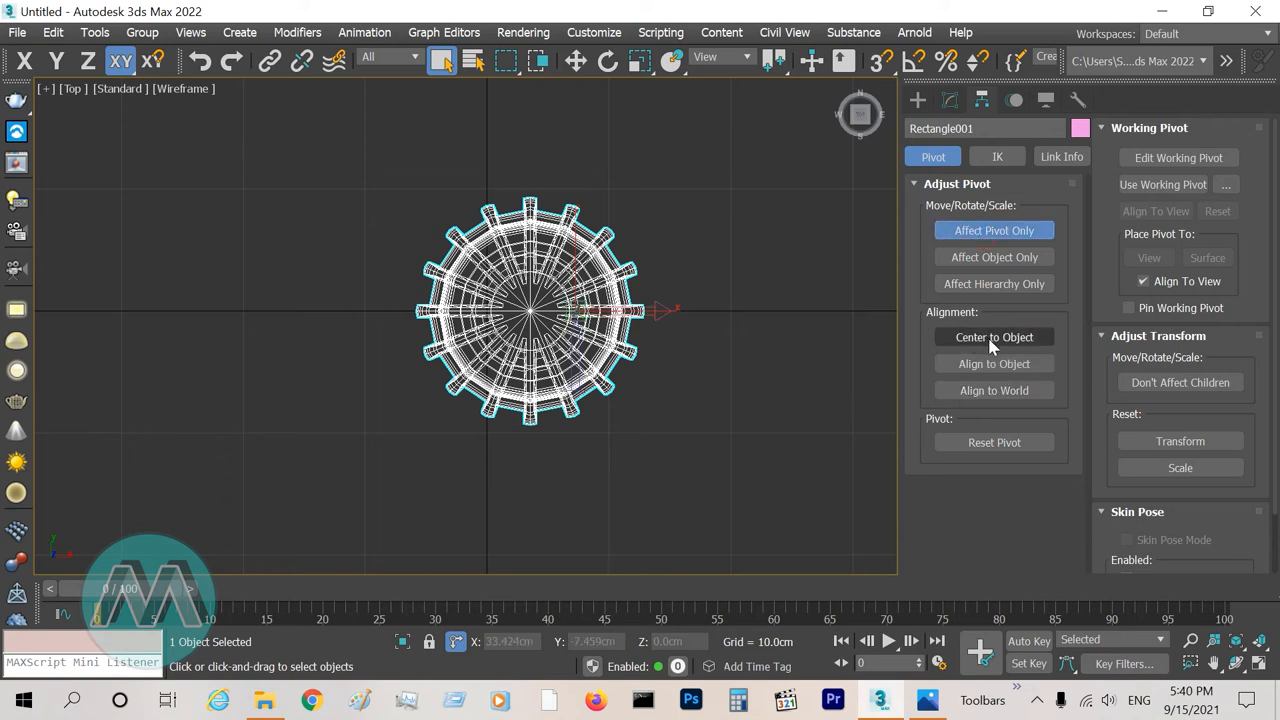
left_click(994, 337)
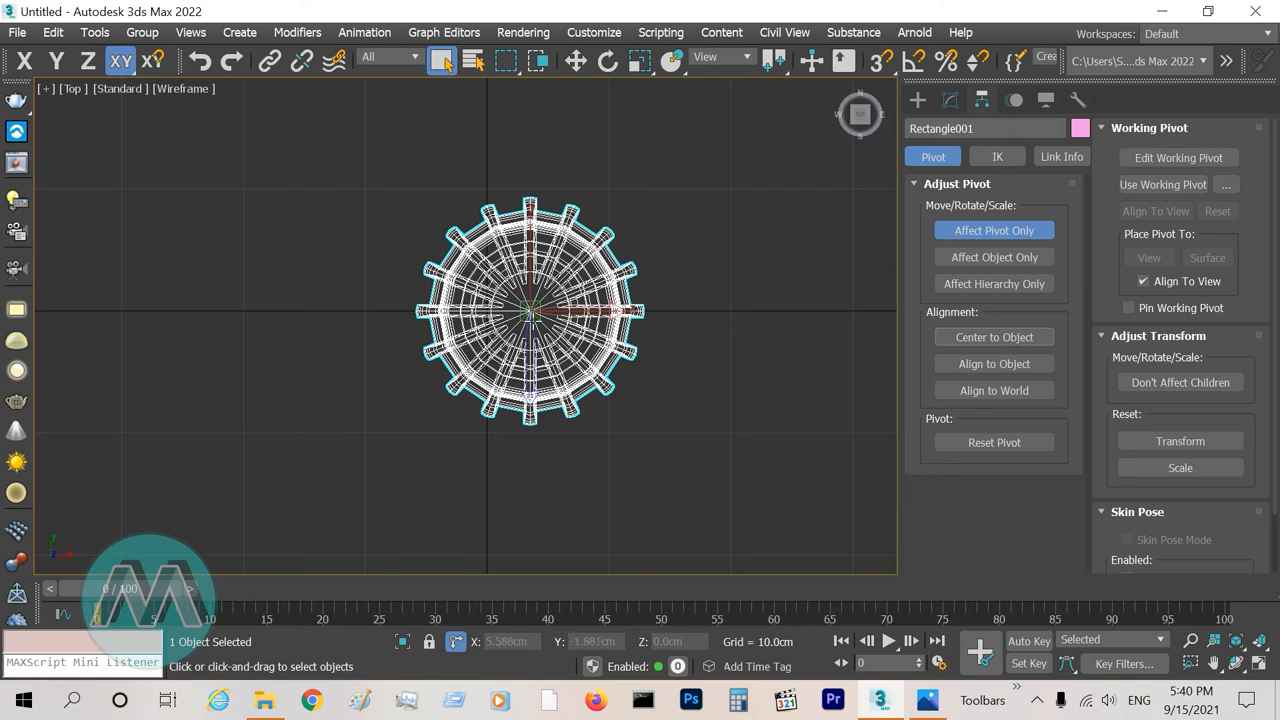
scroll("up", 3)
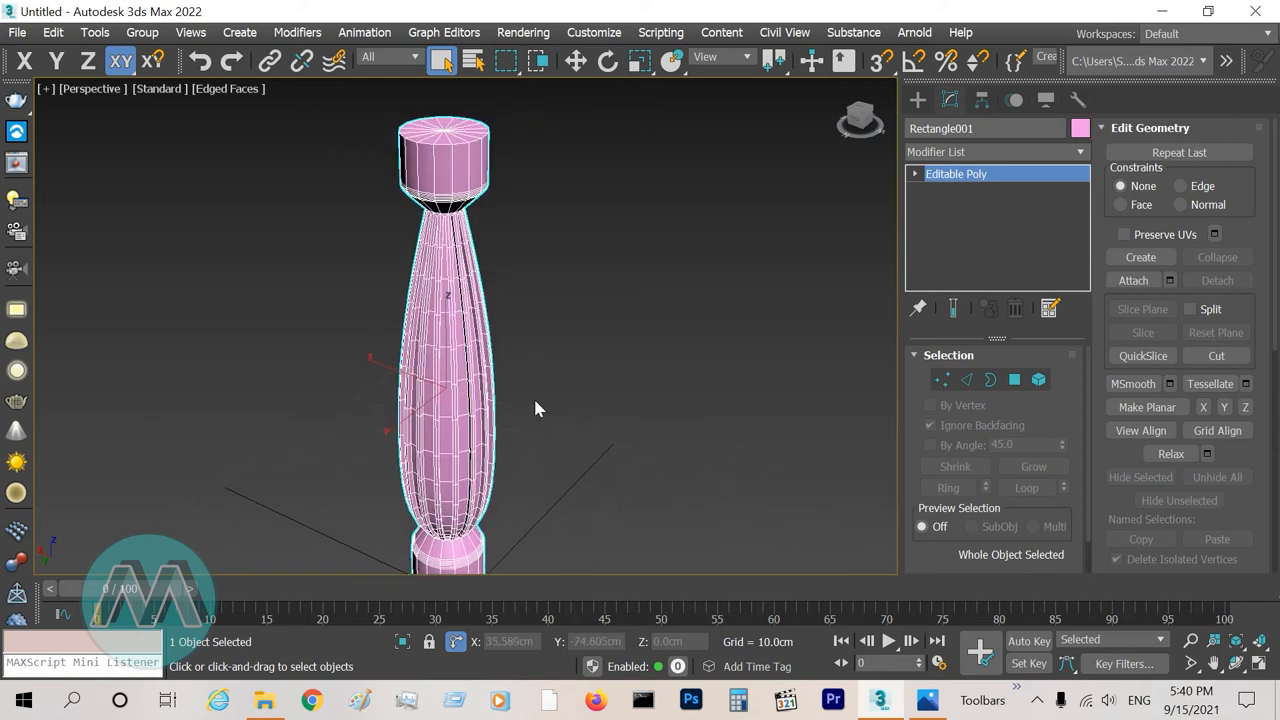
Add a Twist modifier at 90 degrees with Twist Axis set to Y.
left_click(995, 151)
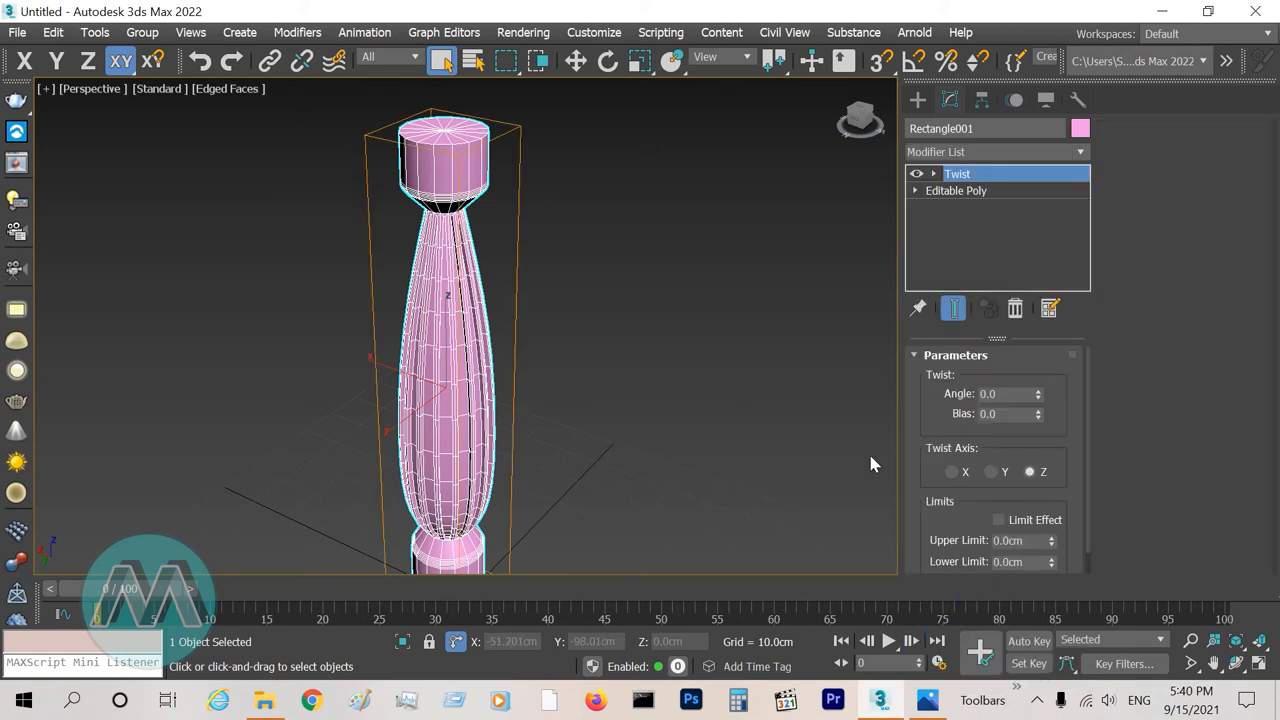
left_click(1005, 393)
type("90")
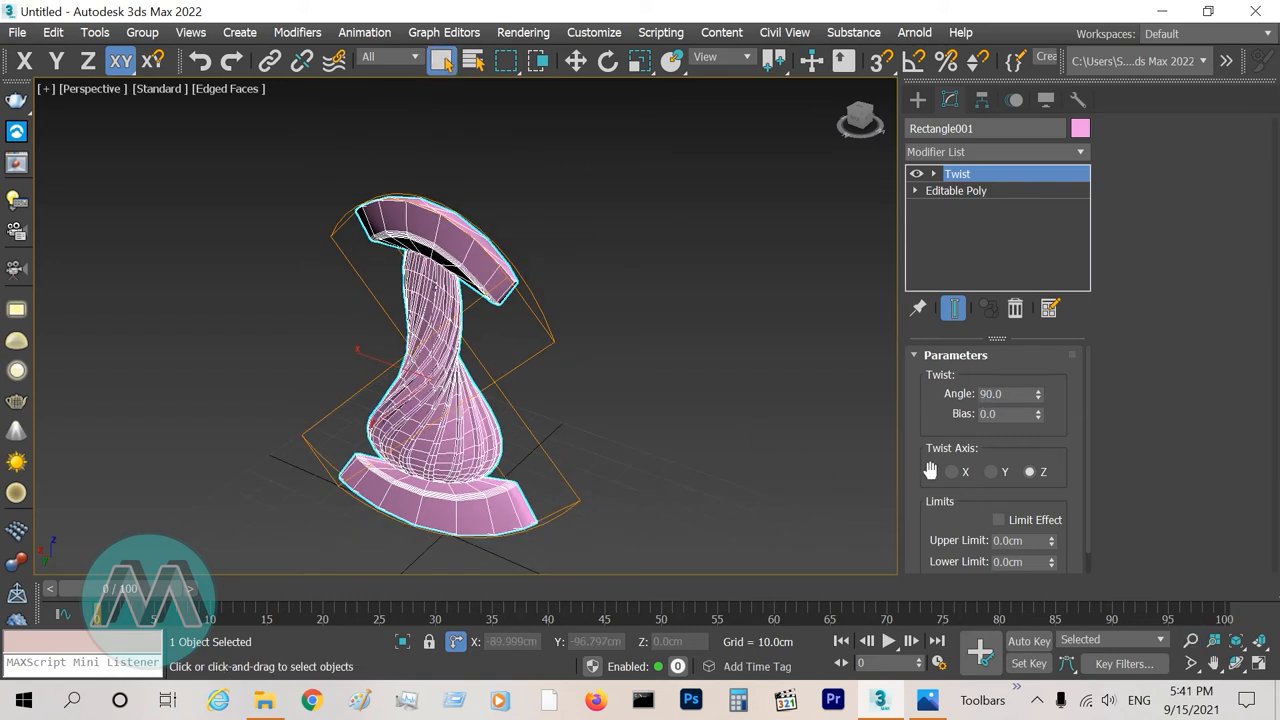
left_click(991, 471)
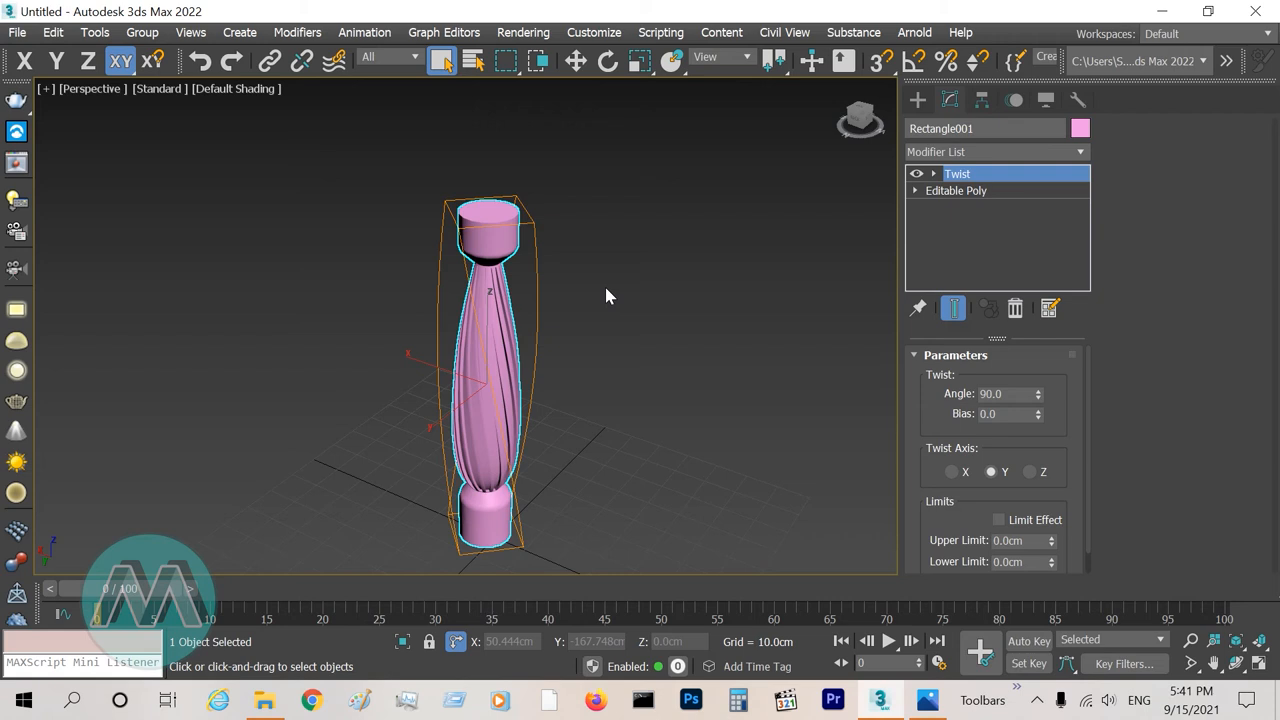
mouse_move(545, 360)
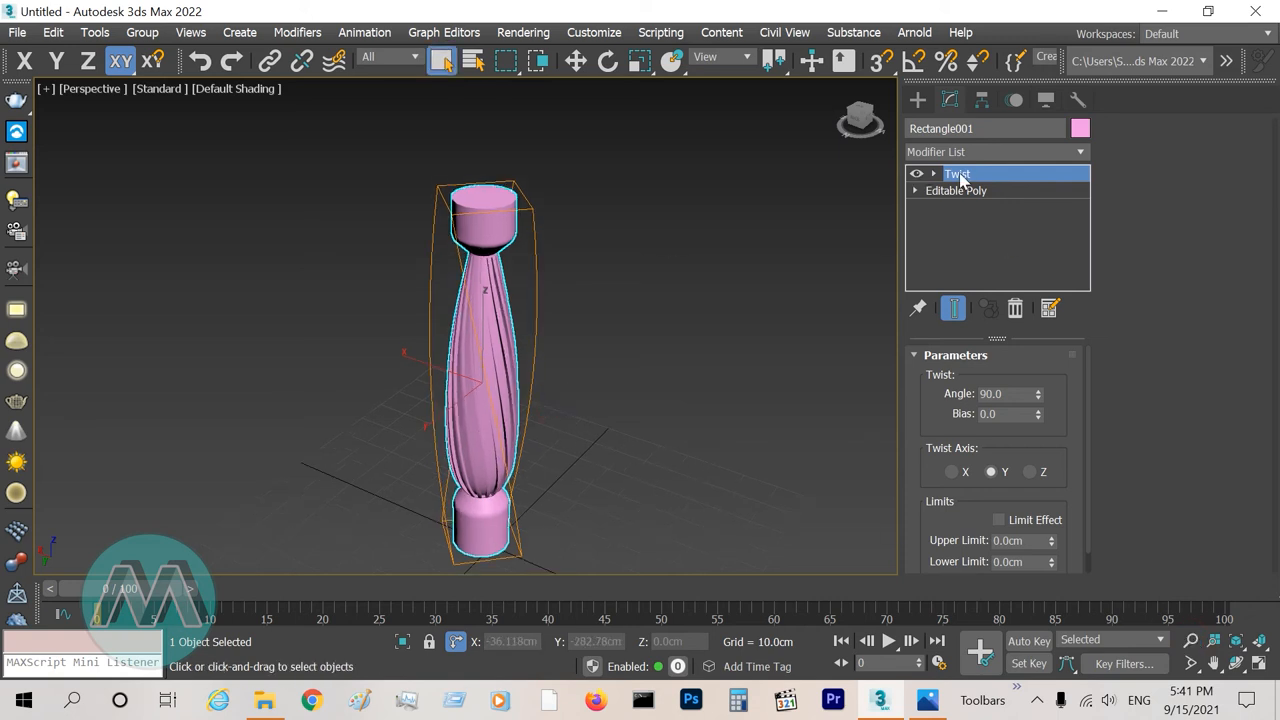
With Twist off, connect the bottom cap's vertical edges with 2 segments, pinch 66.
left_click(917, 173)
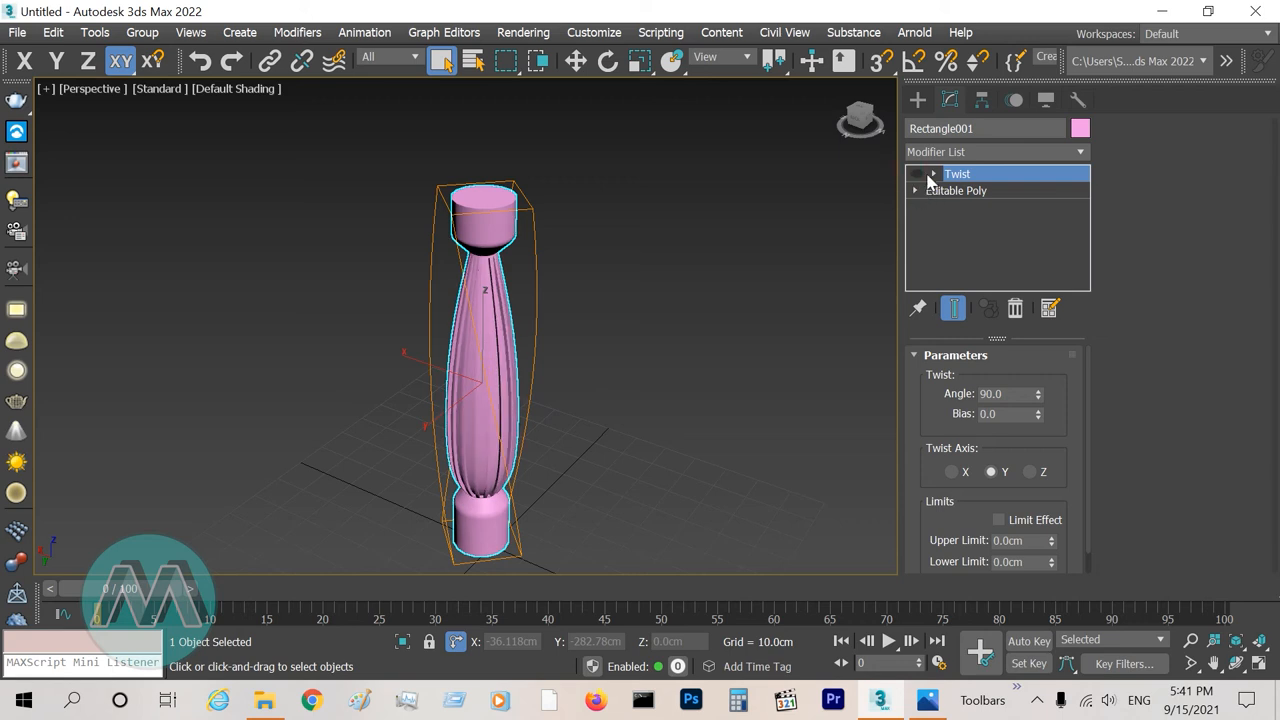
left_click(916, 190)
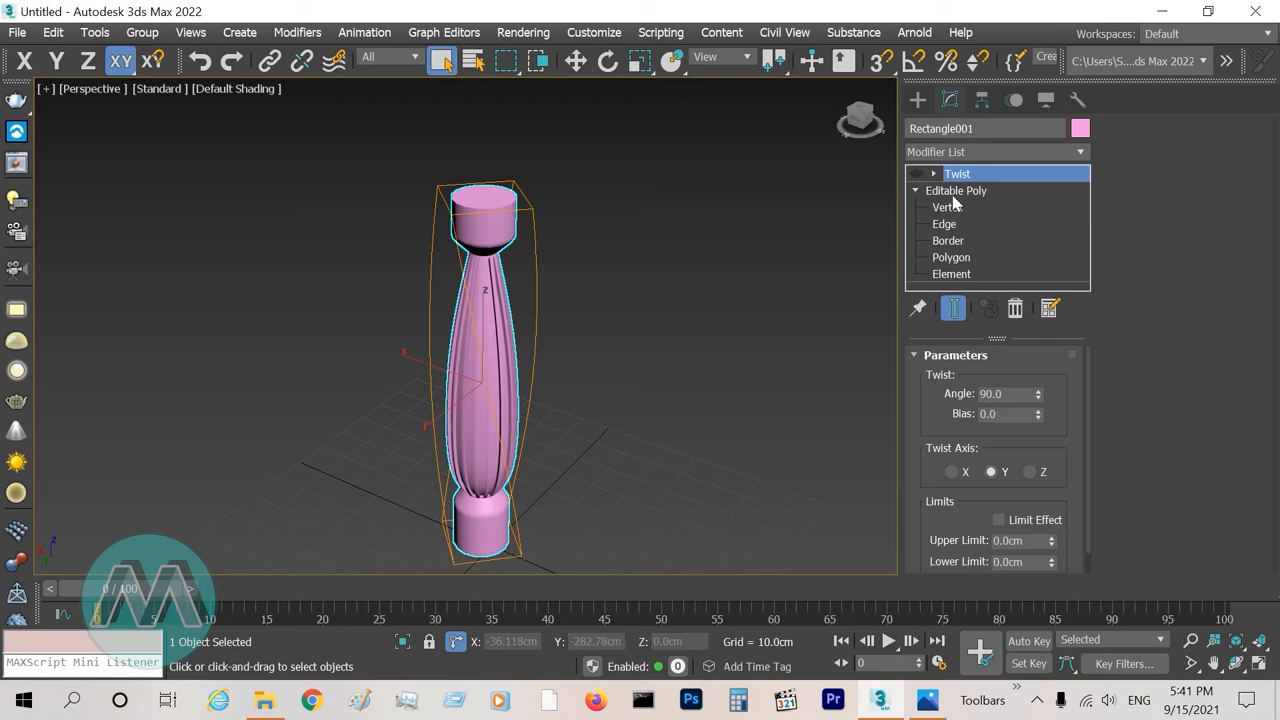
left_click(944, 223)
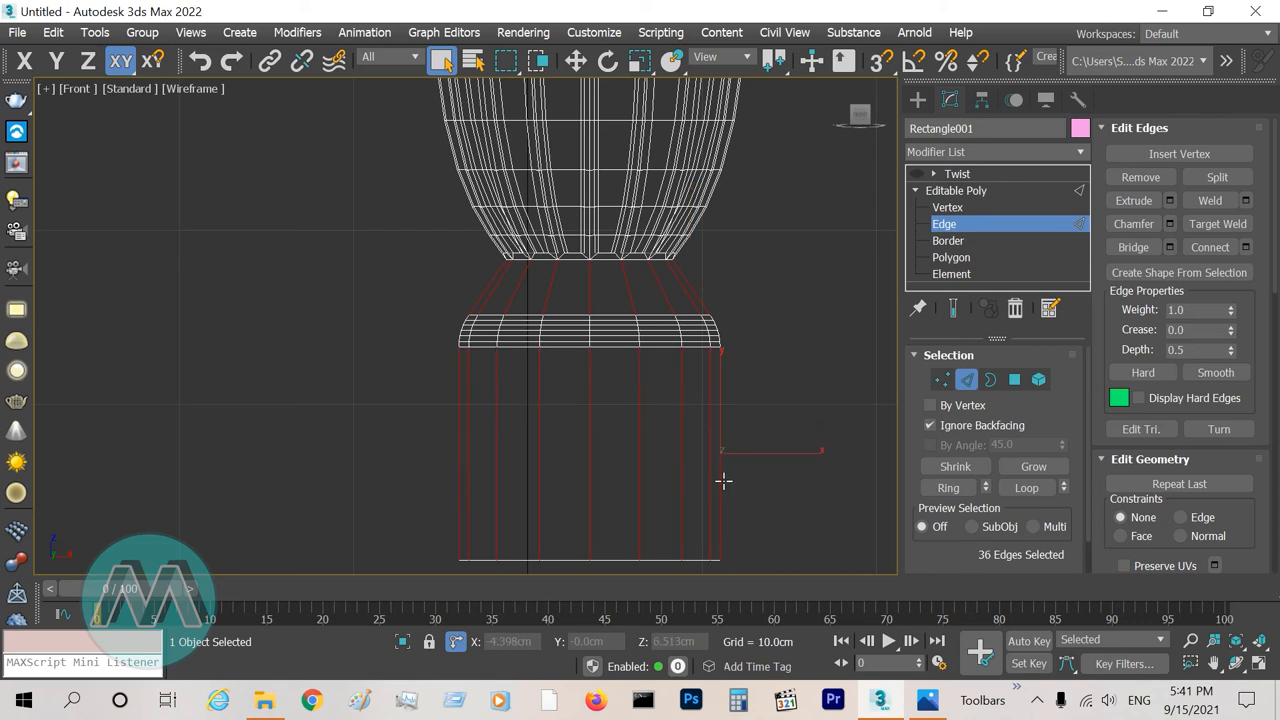
left_click(1243, 247)
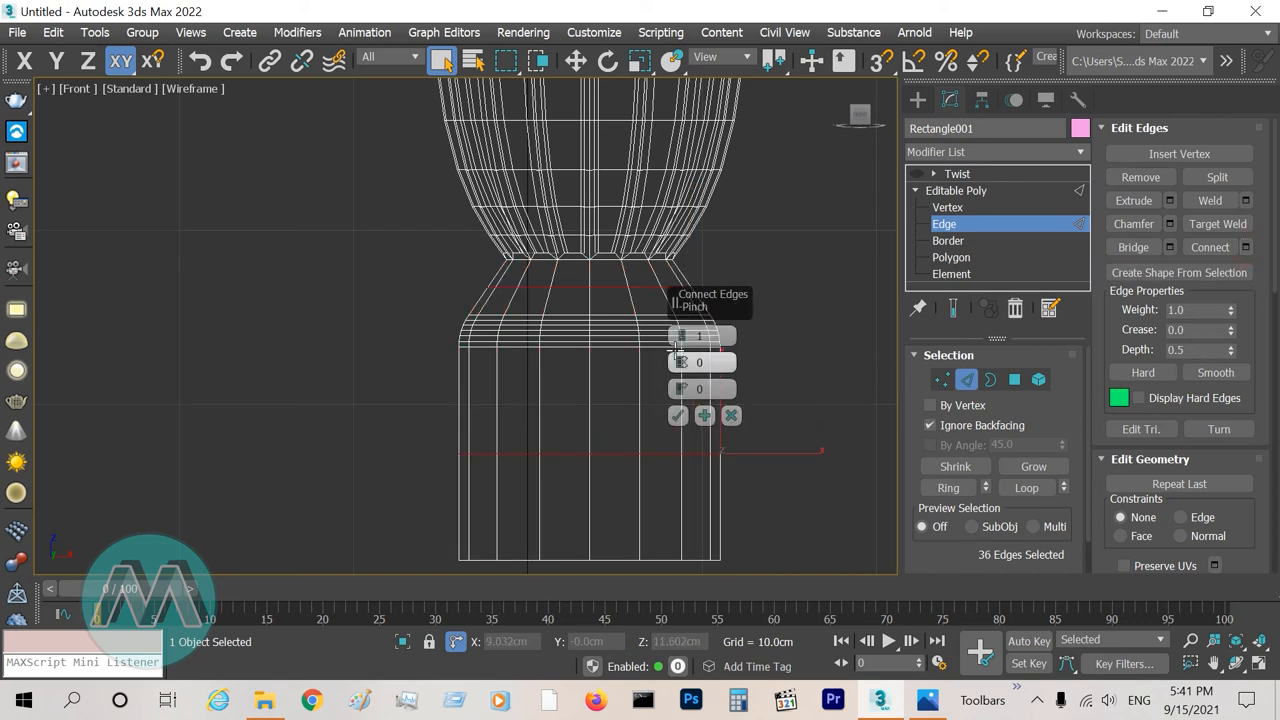
left_click(700, 335)
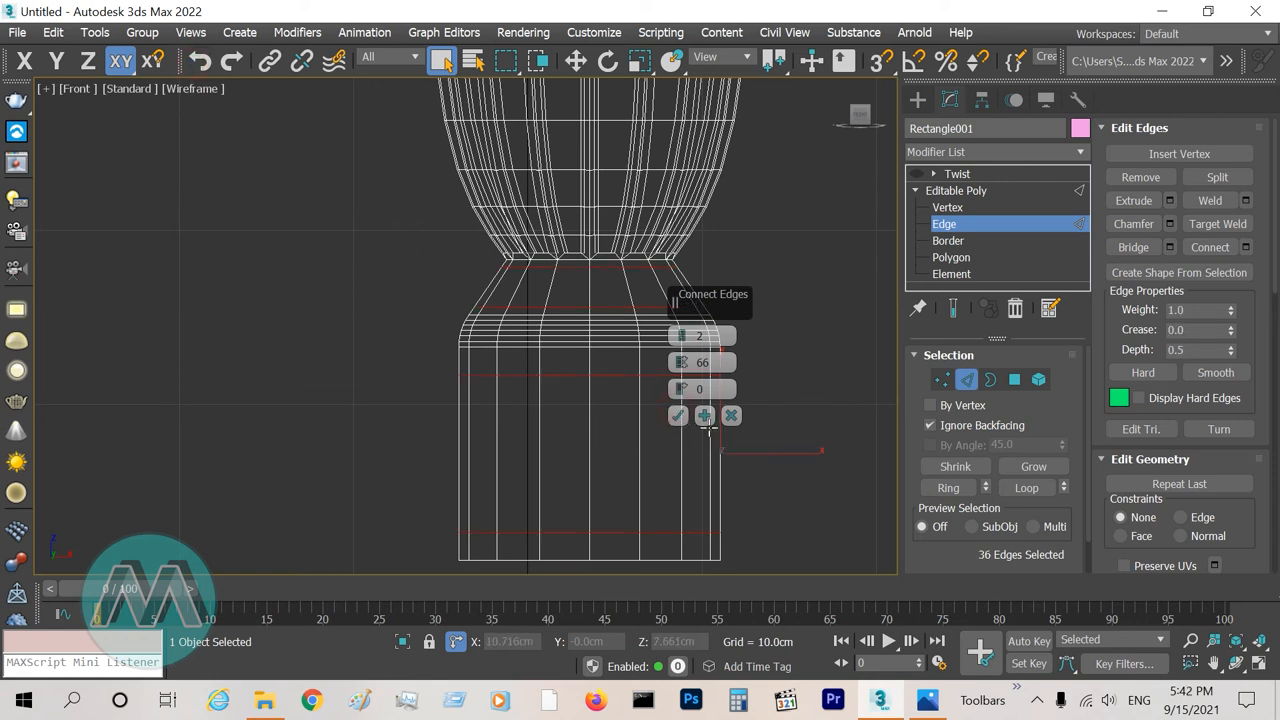
left_click(731, 415)
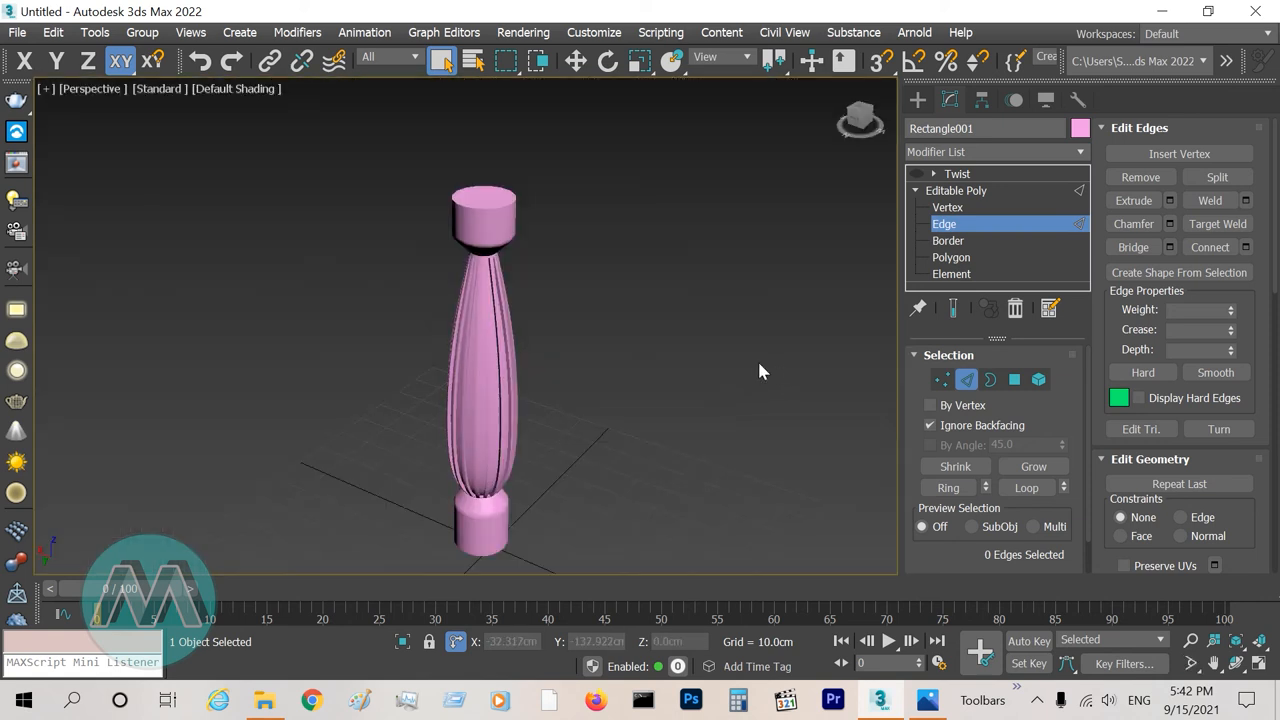
Select the cap end faces By Vertex at Polygon level and inset them.
left_click(951, 257)
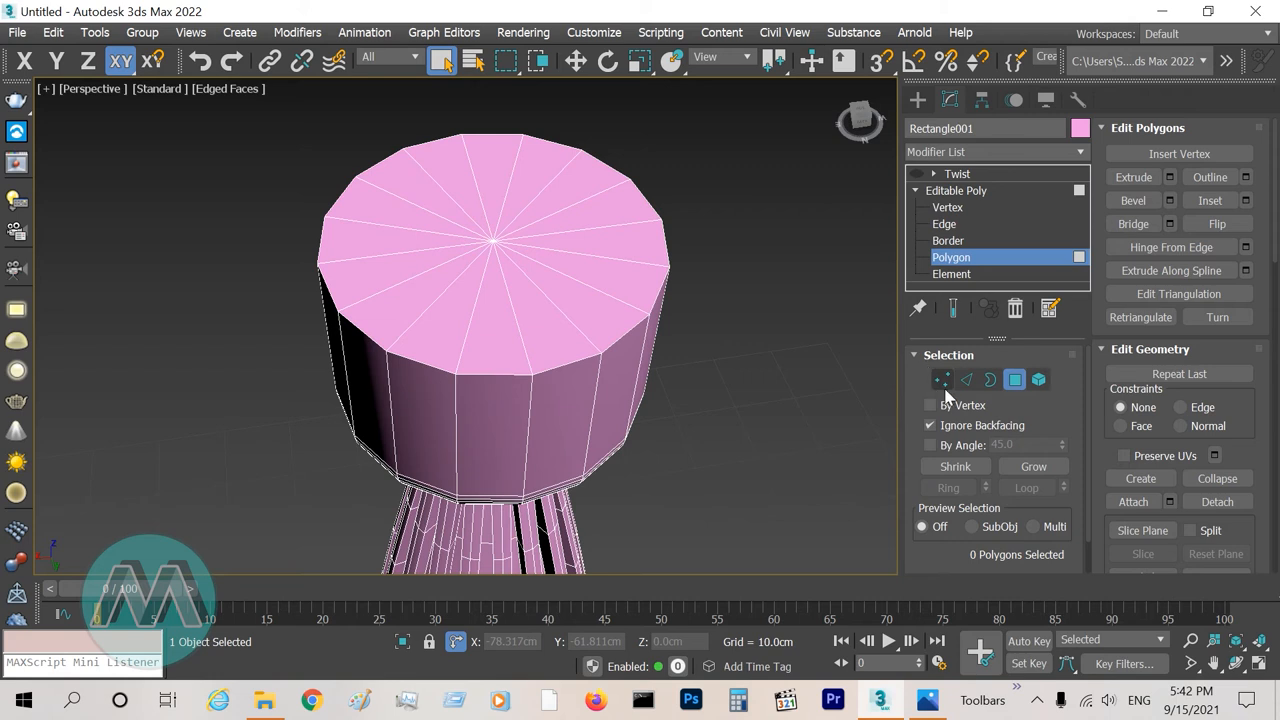
left_click(930, 405)
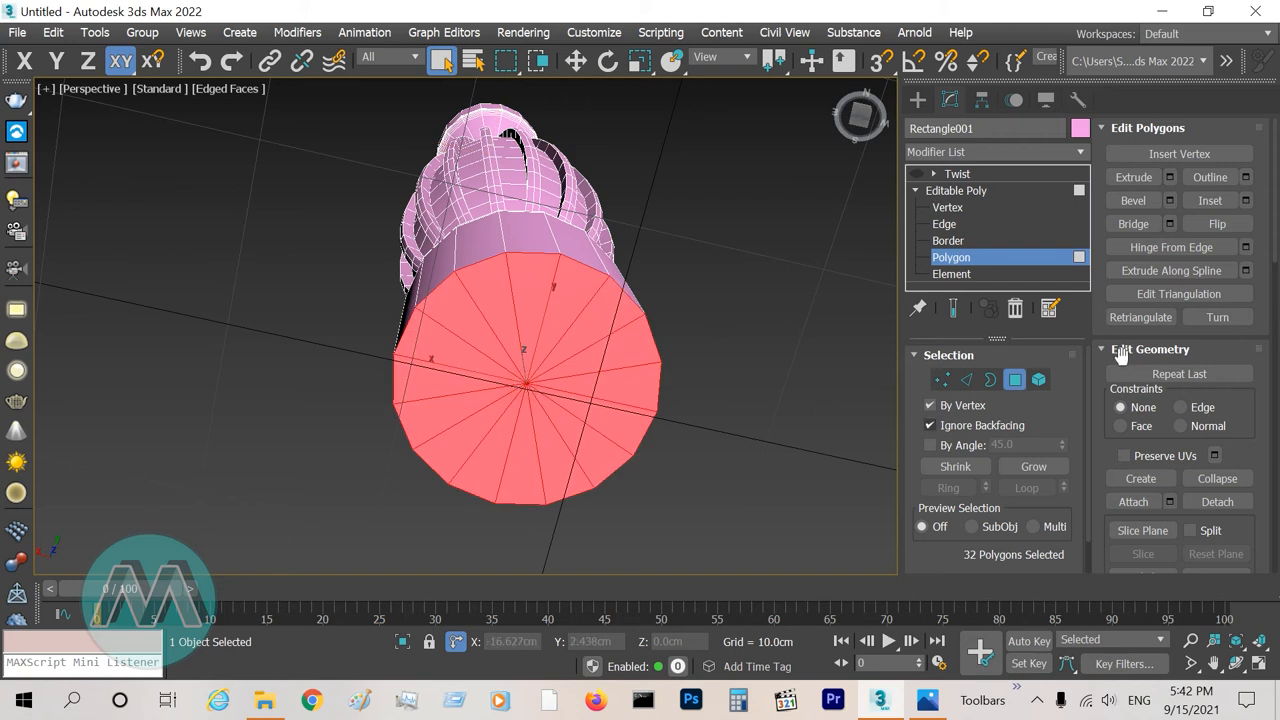
left_click(1246, 200)
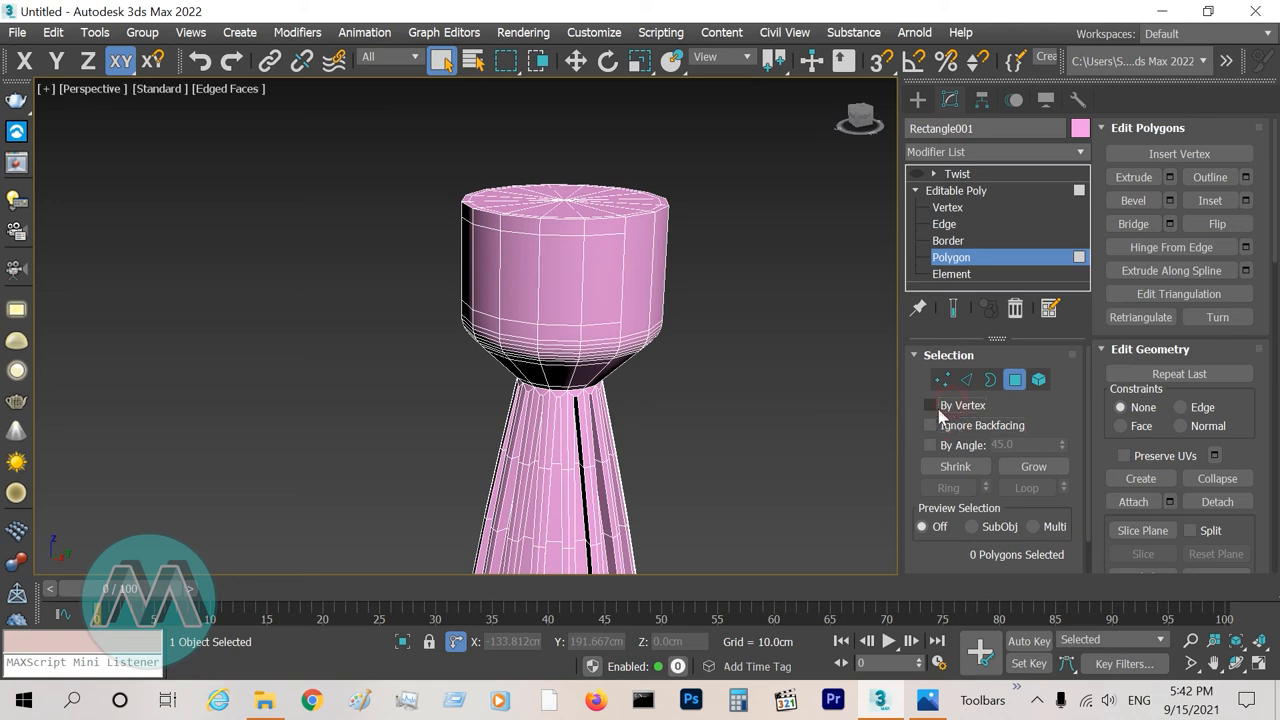
mouse_move(955, 418)
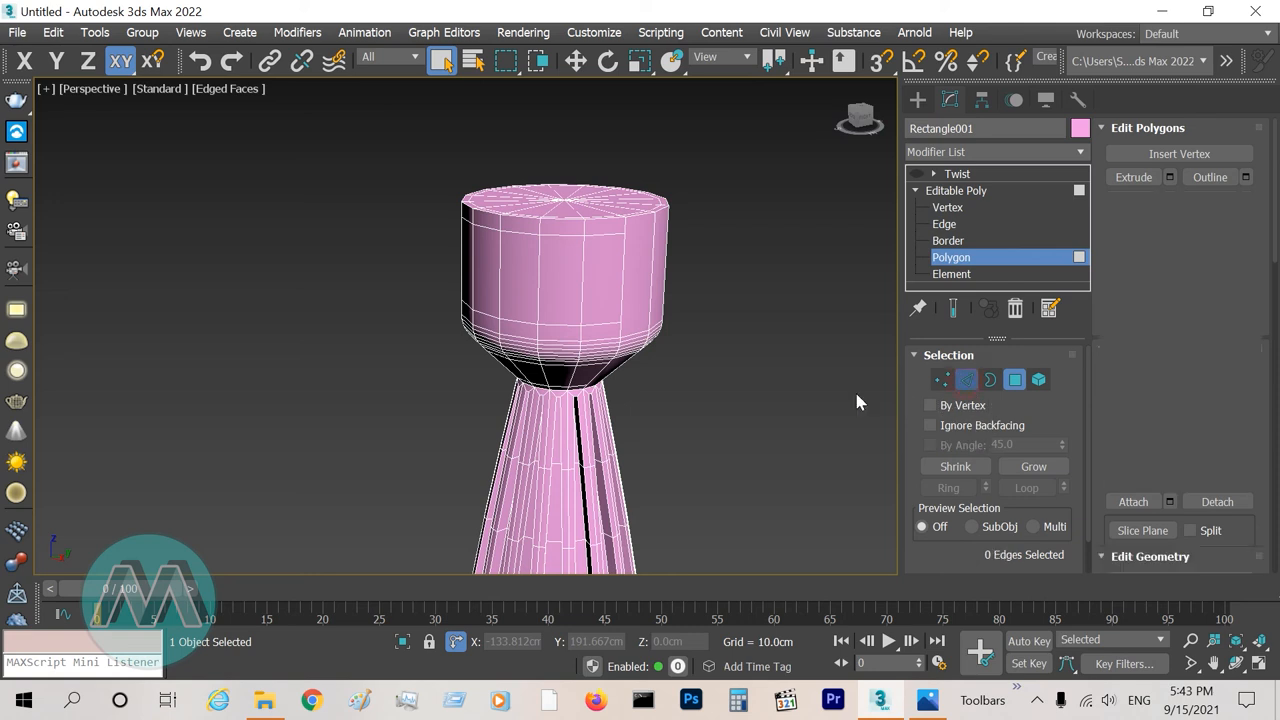
Connect the top cap's vertical edges with 2 segments and pinch 88.
left_click(944, 223)
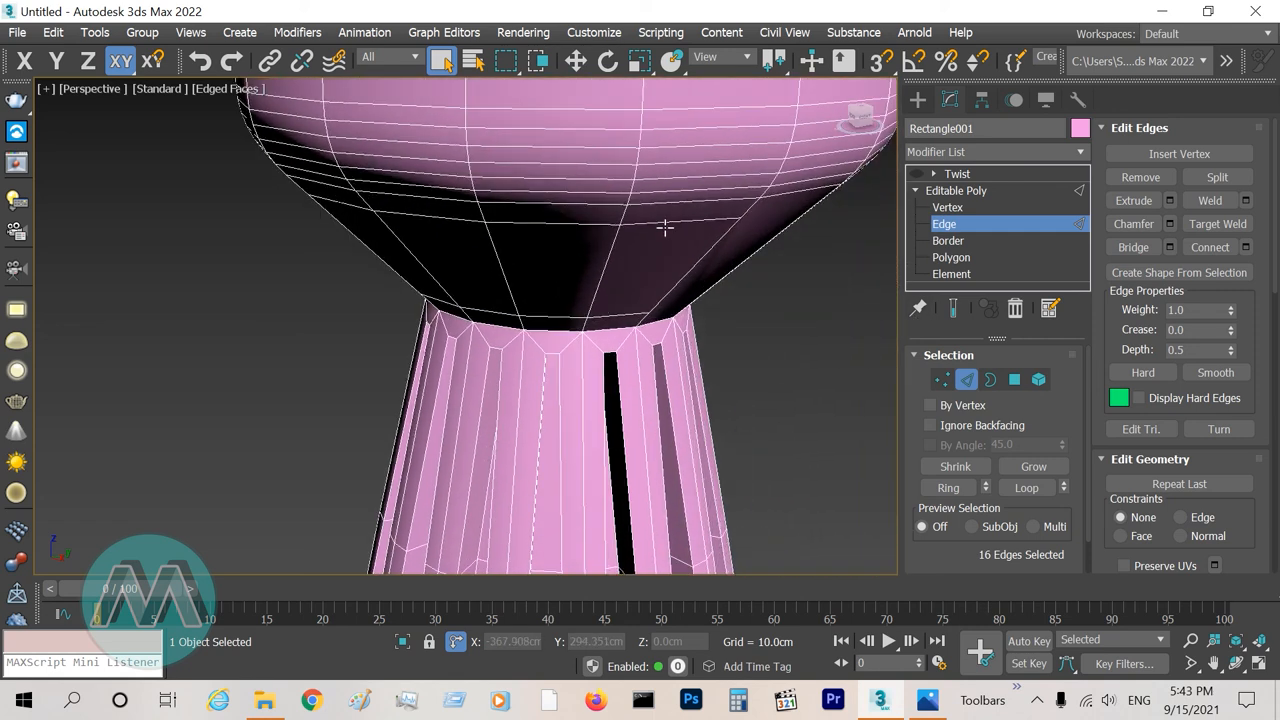
left_click(620, 315)
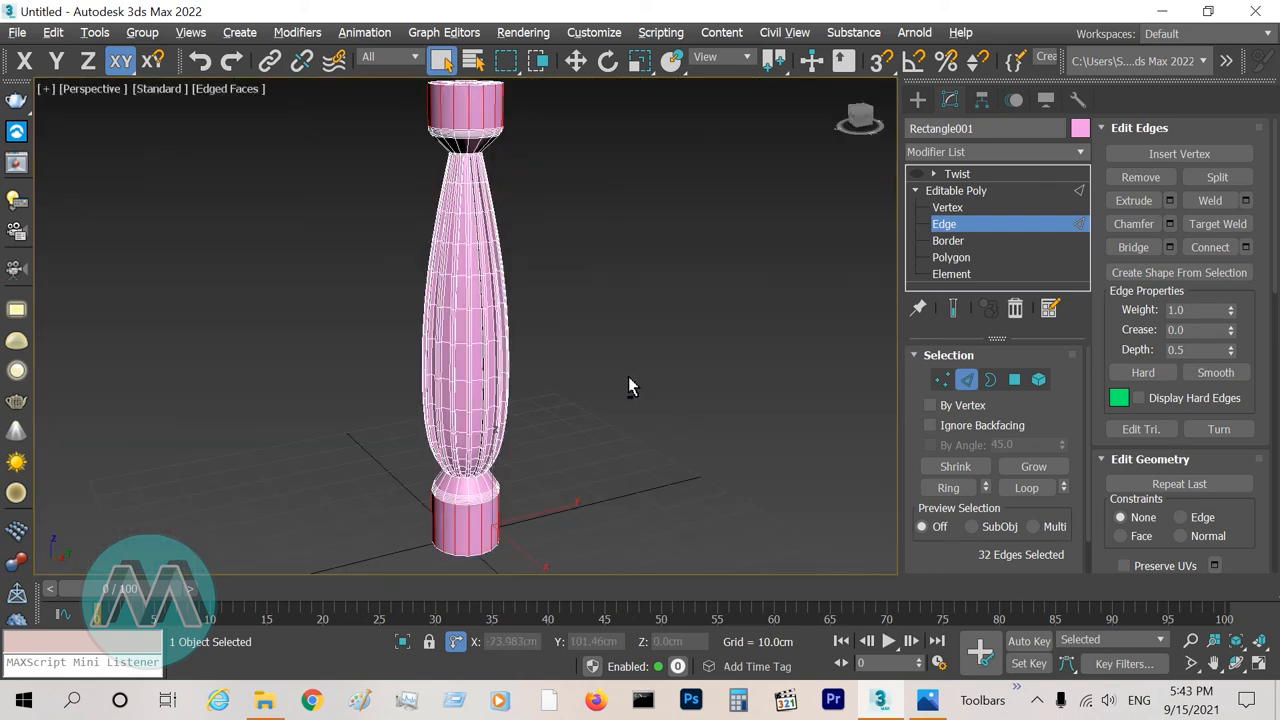
left_click_drag(630, 387, 267, 310)
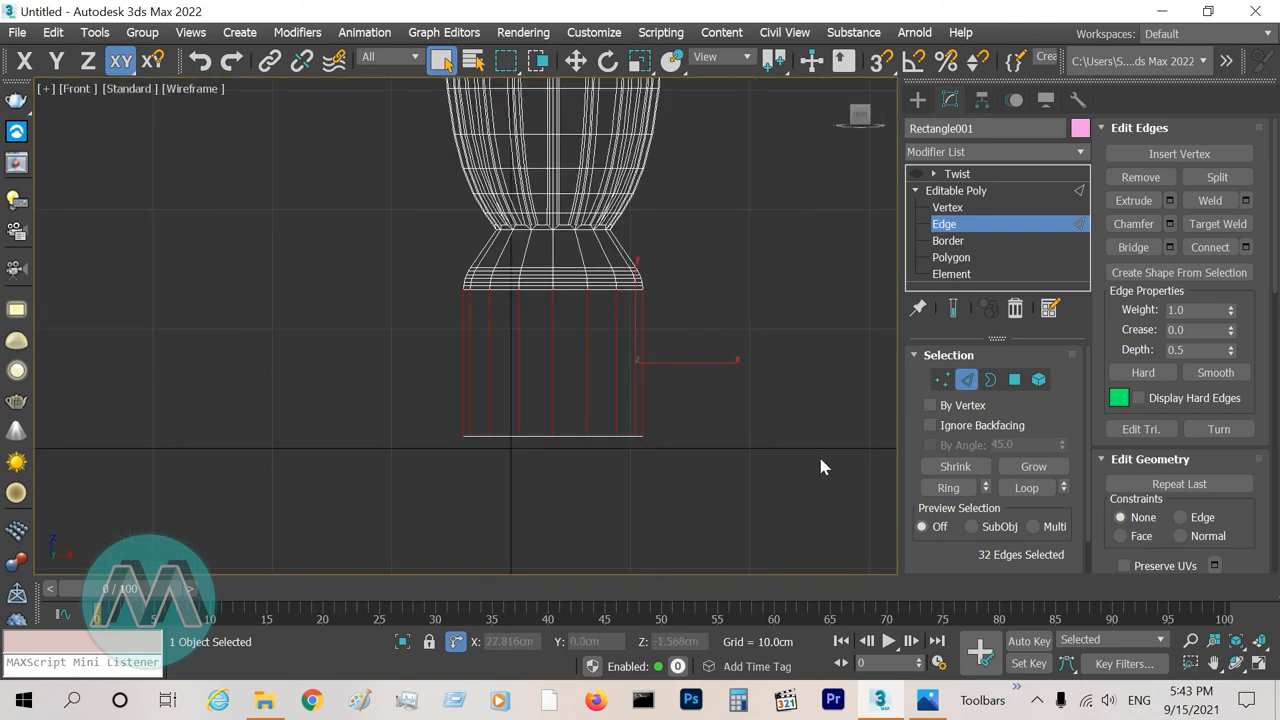
left_click(1210, 247)
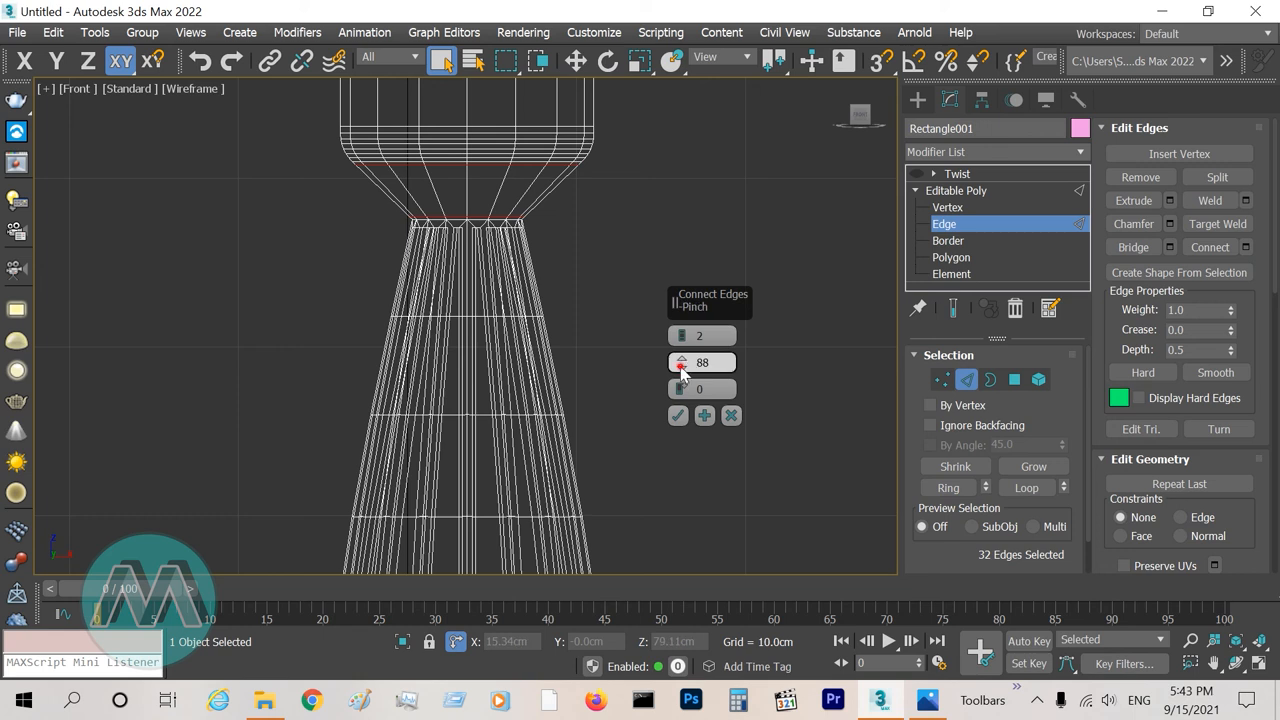
left_click_drag(702, 362, 695, 467)
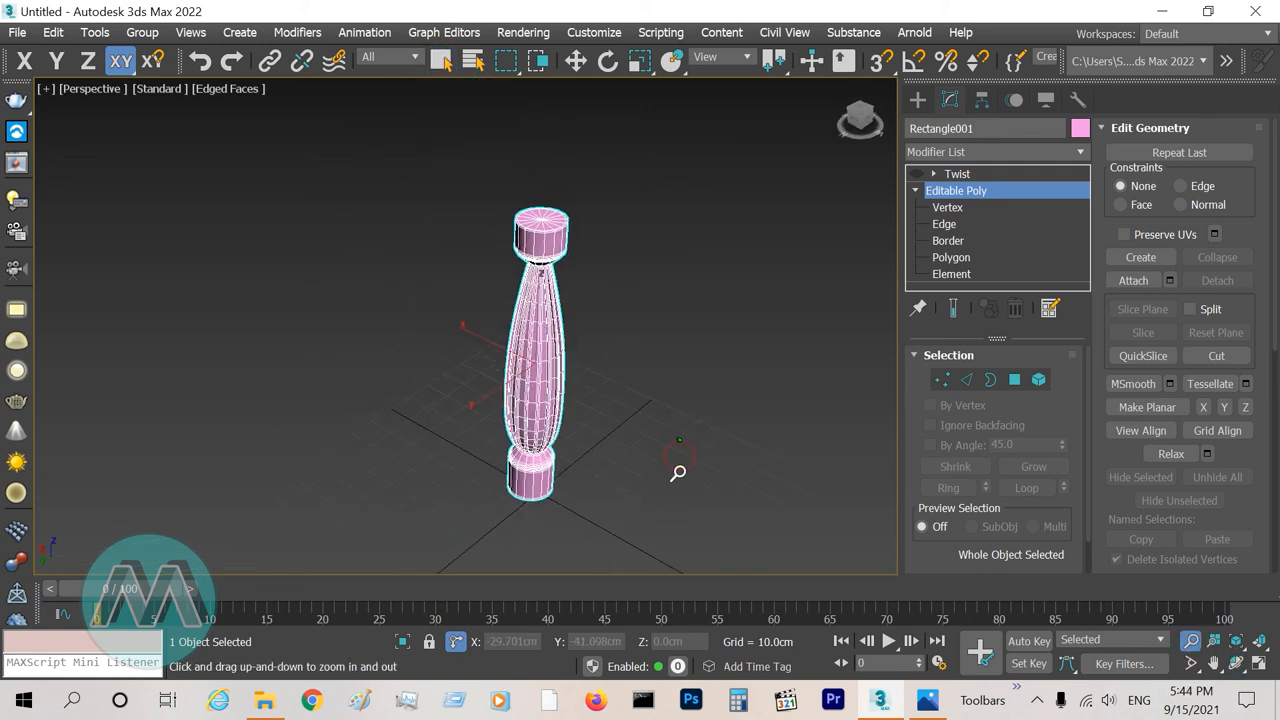
Add TurboSmooth with Iterations 2 and zoom out to view the column.
left_click(440, 60)
type("TurboSmooth")
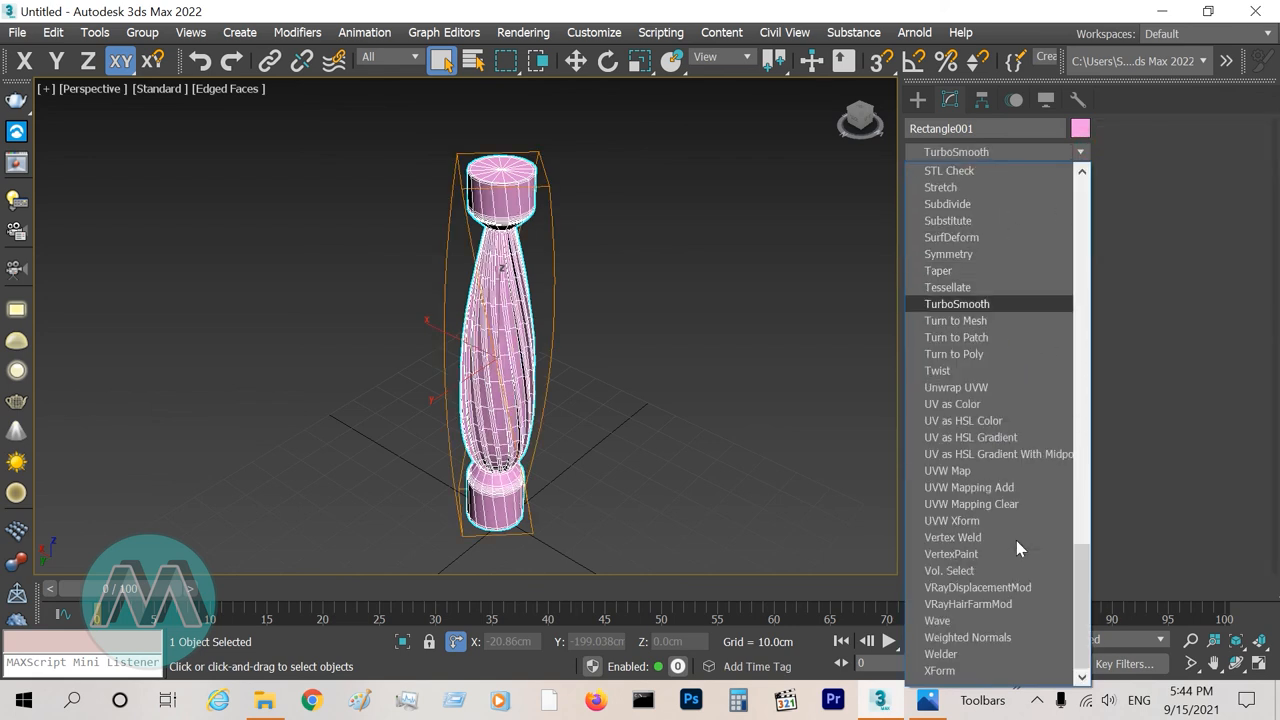
left_click(957, 303)
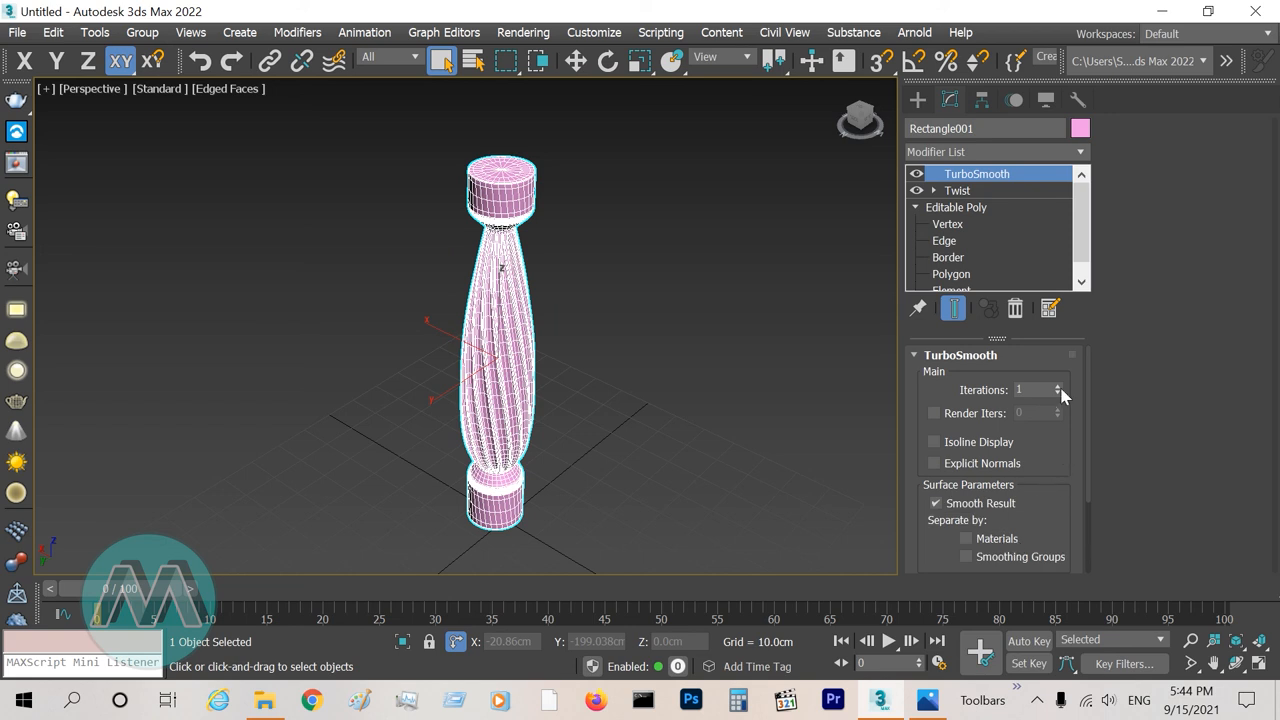
left_click(1057, 386)
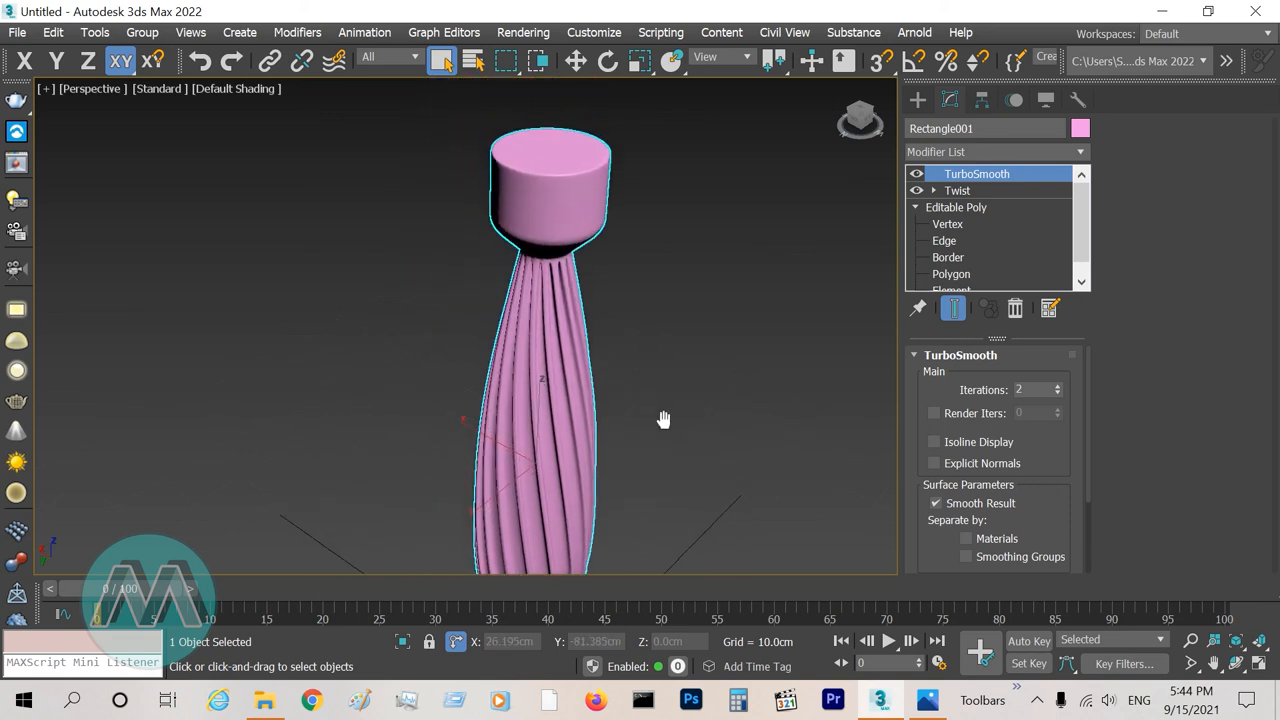
left_click_drag(664, 418, 583, 331)
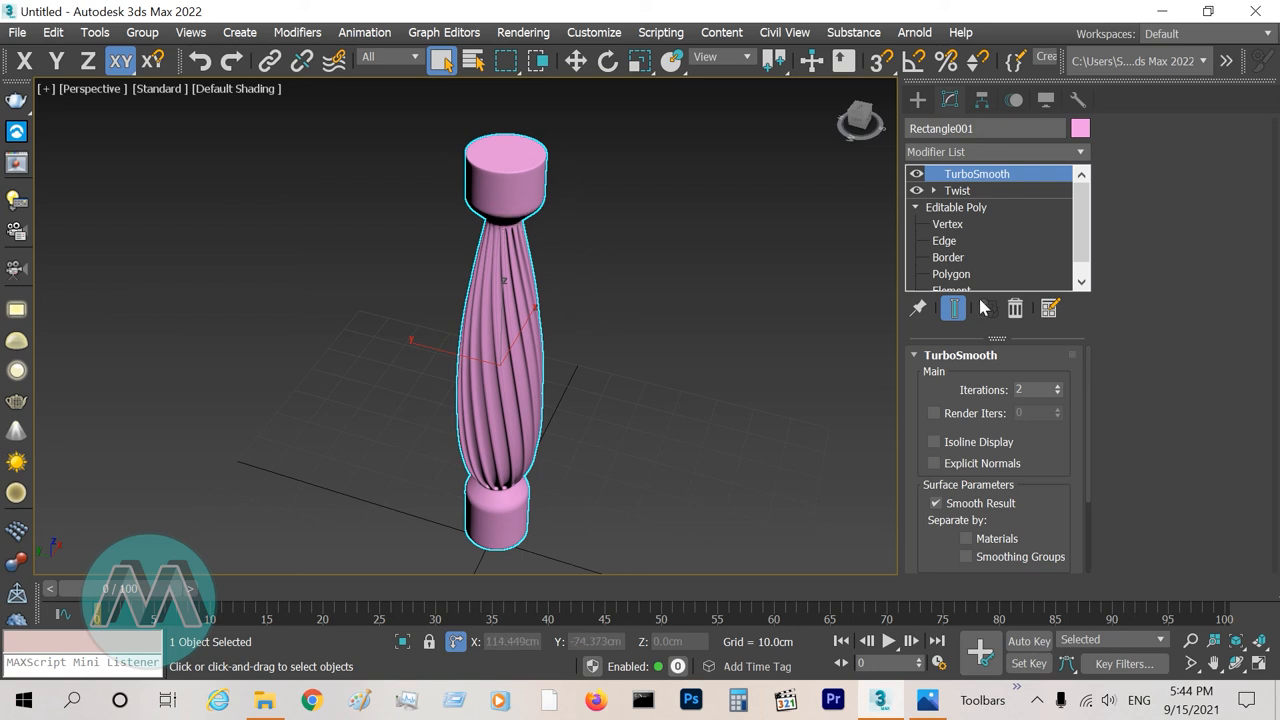
left_click(951, 273)
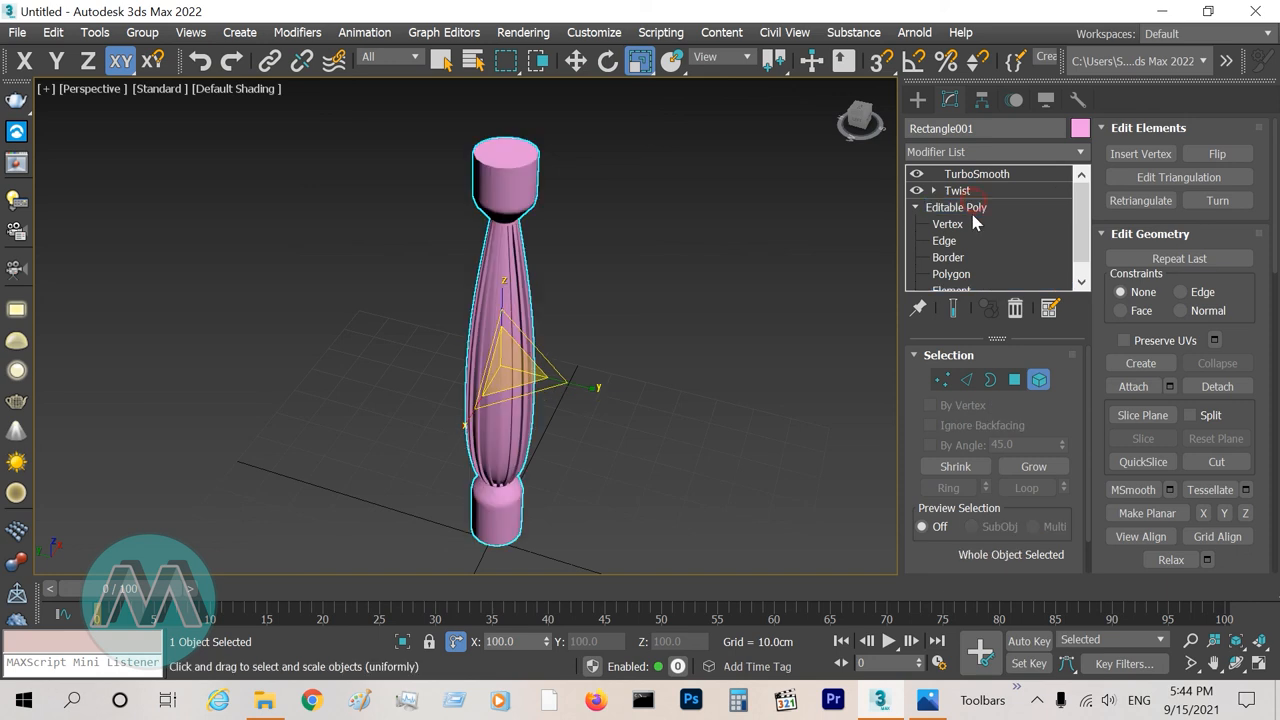
left_click(977, 173)
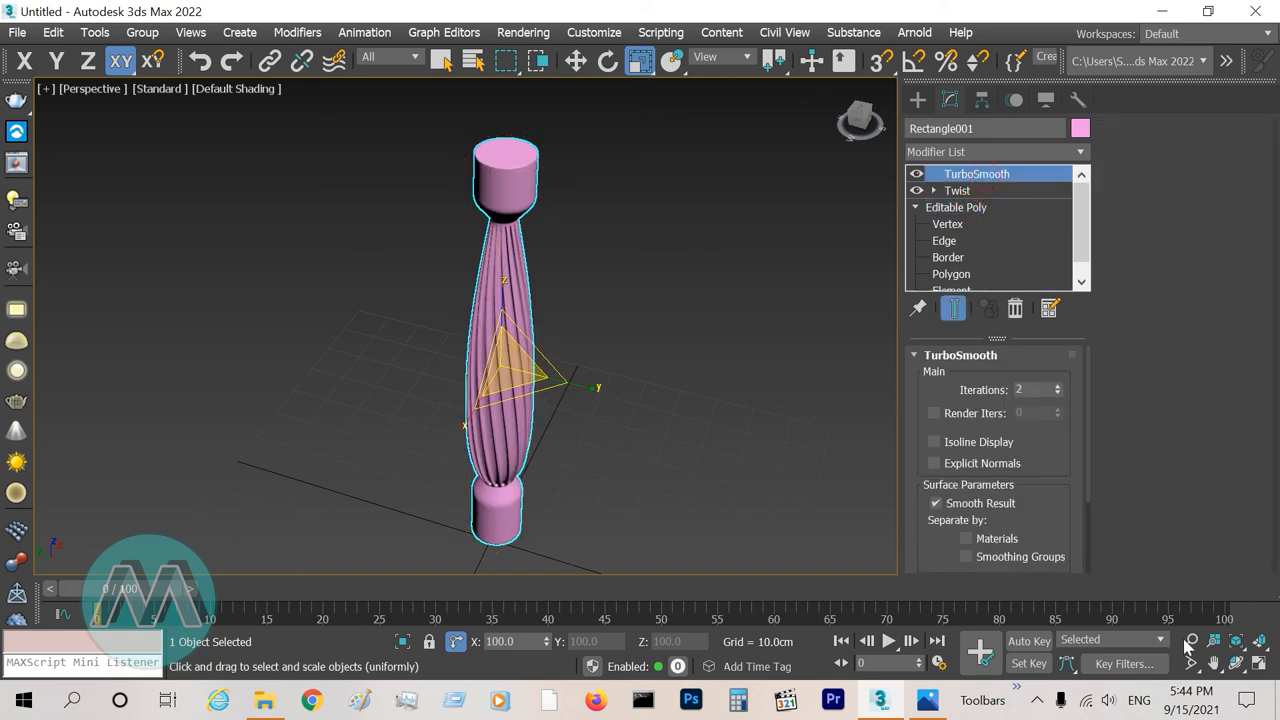